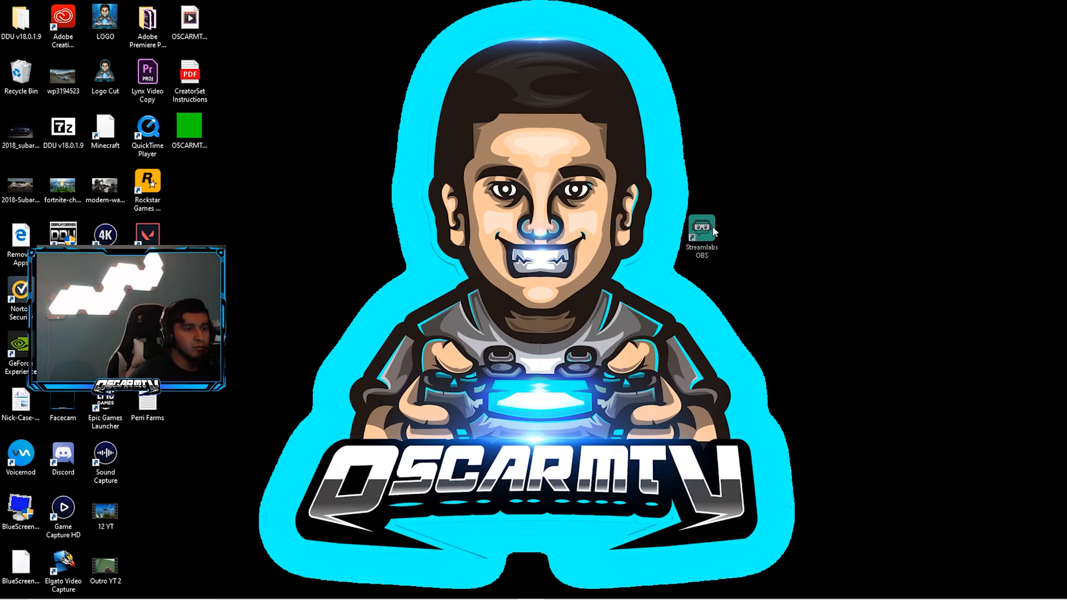
- Move the Streamlabs OBS desktop shortcut slightly right, away from the other icons
{"action": "left_click_drag", "start_coordinate": [700, 231], "coordinate": [781, 245]}
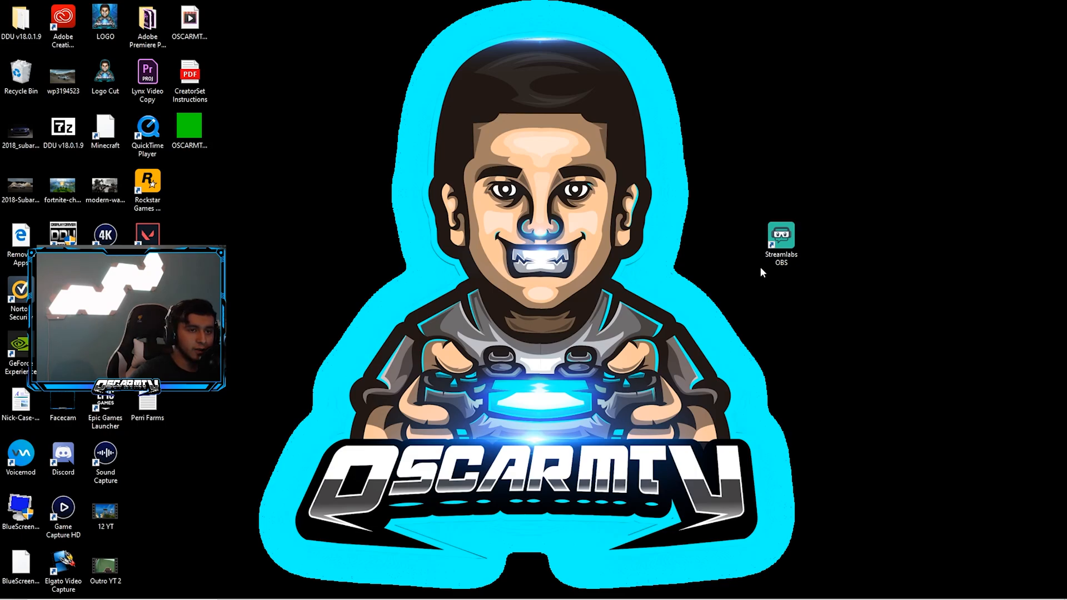
{"action": "mouse_move", "coordinate": [767, 276]}
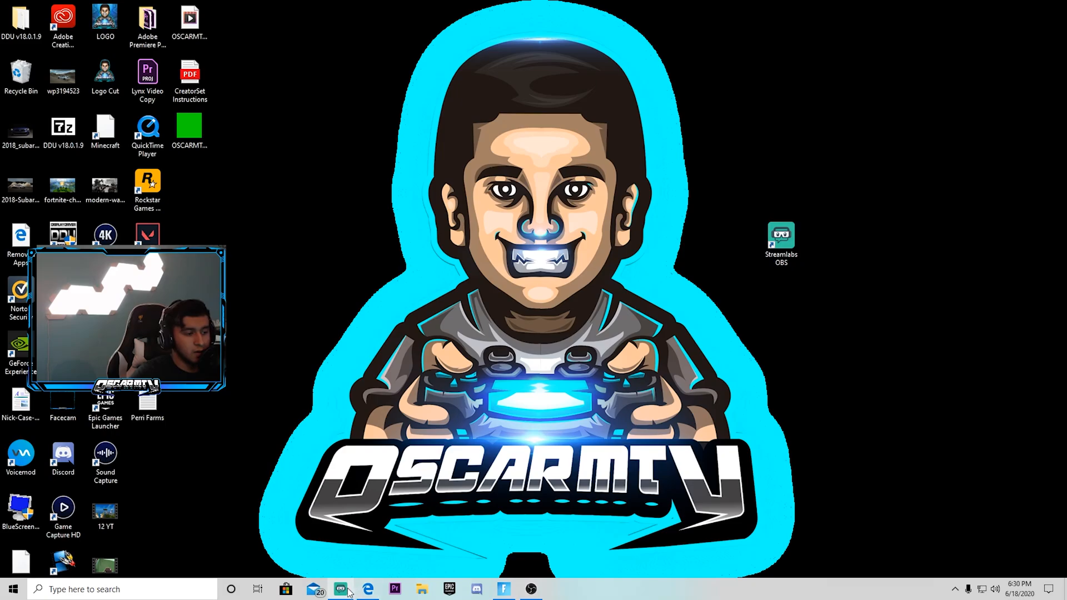
- Bring up Streamlabs OBS from the taskbar and resize its window
{"action": "left_click", "coordinate": [340, 589]}
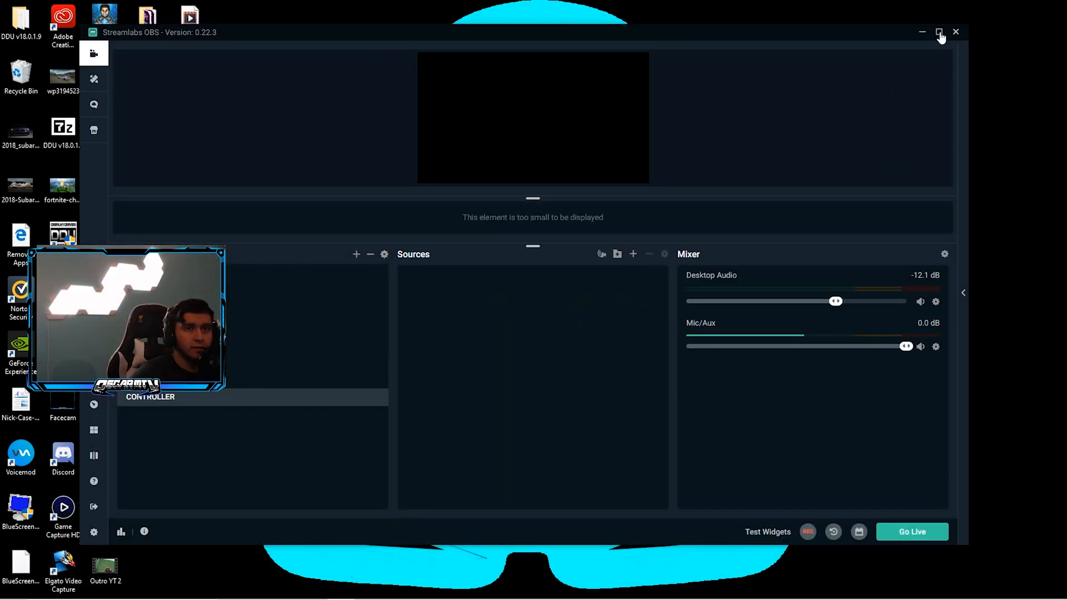
{"action": "left_click", "coordinate": [939, 32]}
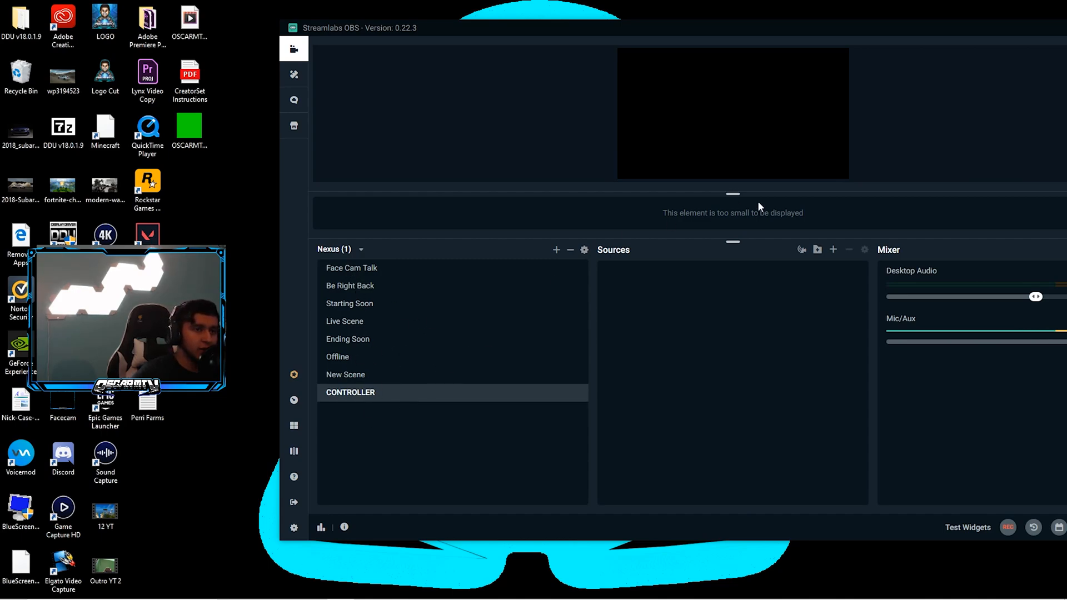
{"action": "mouse_move", "coordinate": [727, 142]}
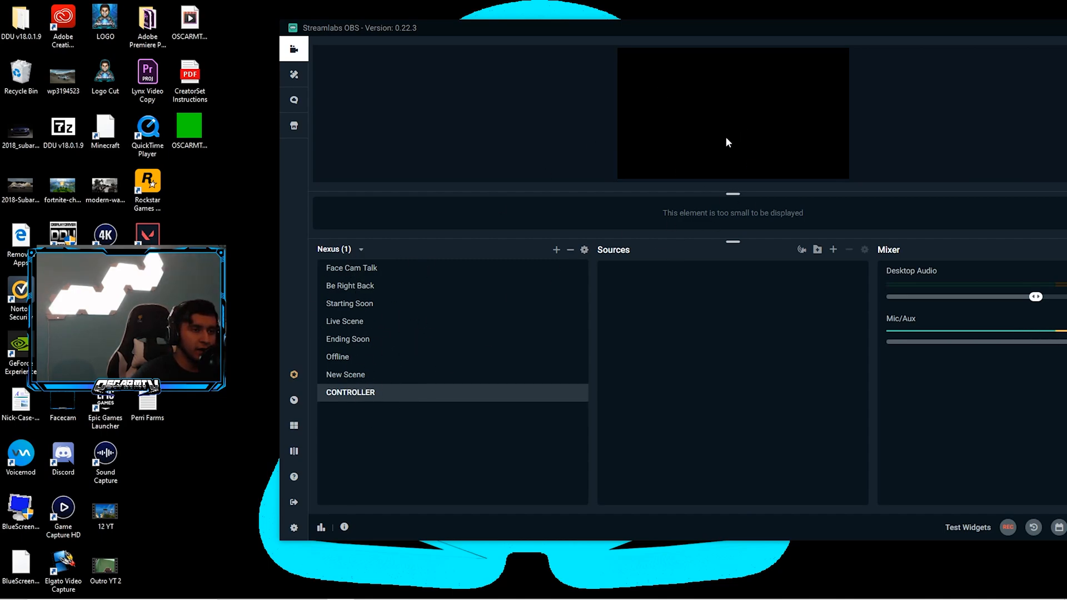
{"action": "mouse_move", "coordinate": [914, 316]}
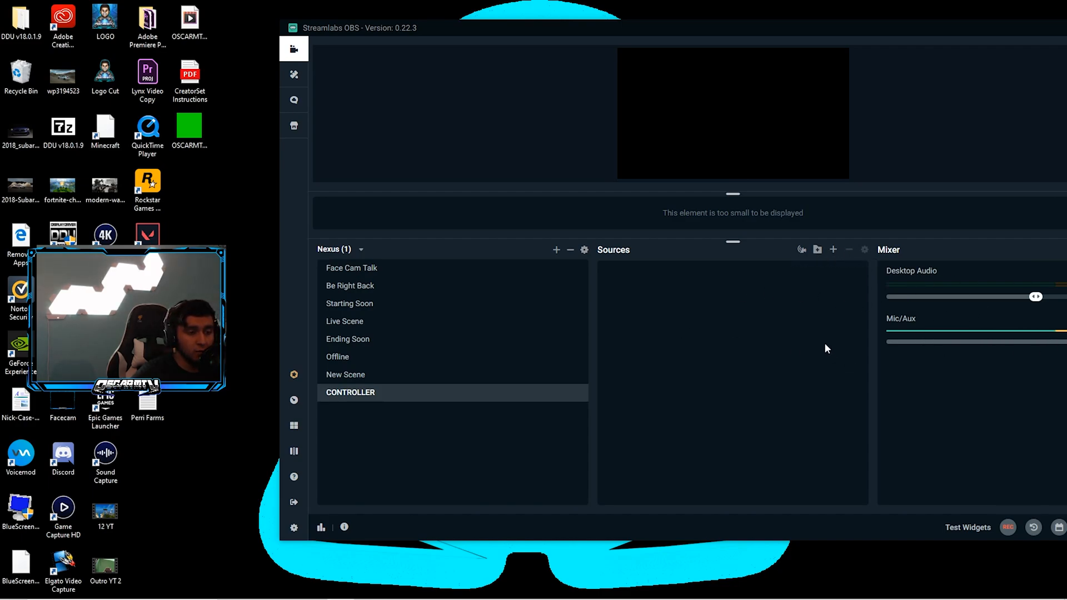
{"action": "mouse_move", "coordinate": [833, 249]}
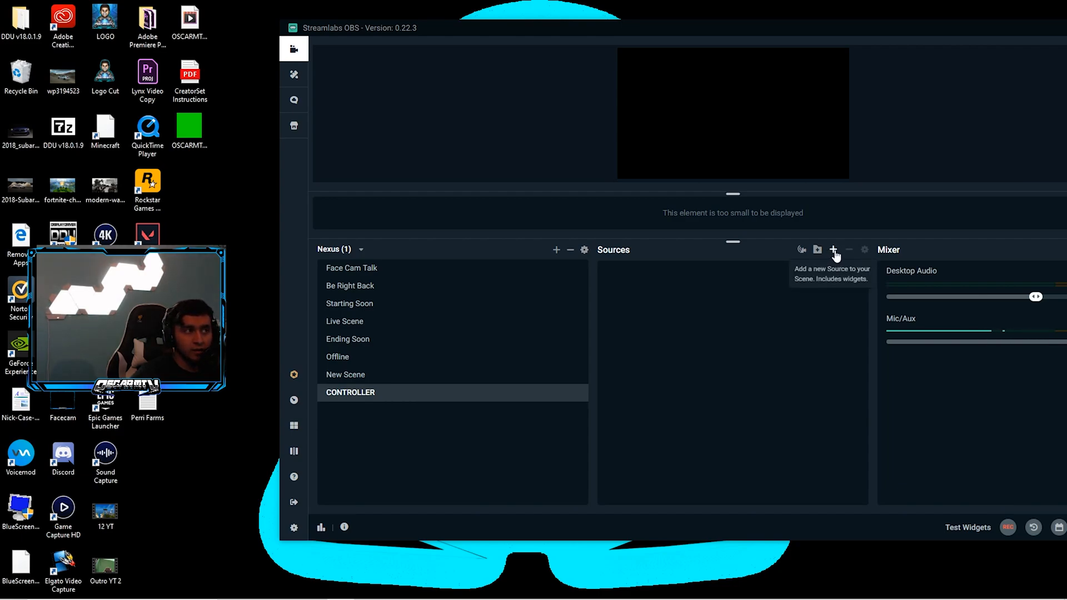
{"action": "mouse_move", "coordinate": [300, 65]}
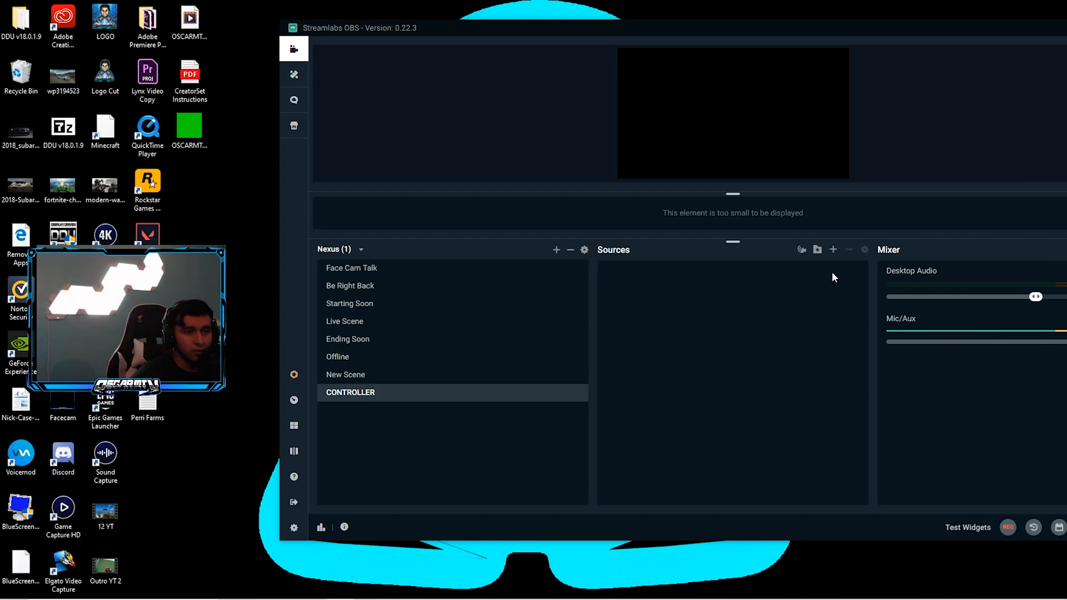
- Add a source to the CONTROLLER scene, choosing the Browser Source type
{"action": "left_click", "coordinate": [833, 249]}
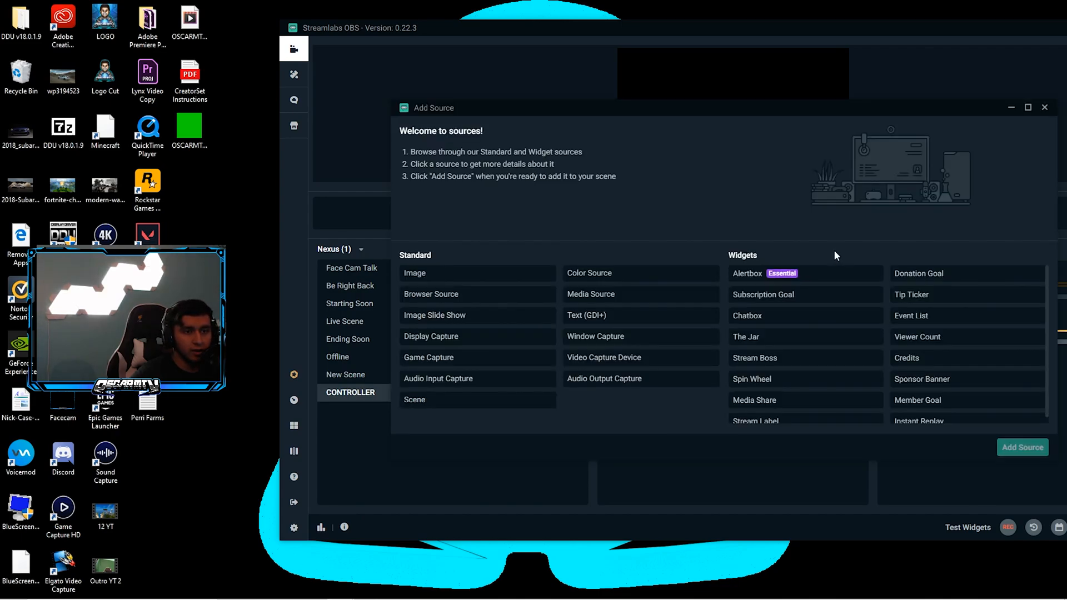
{"action": "left_click", "coordinate": [414, 273]}
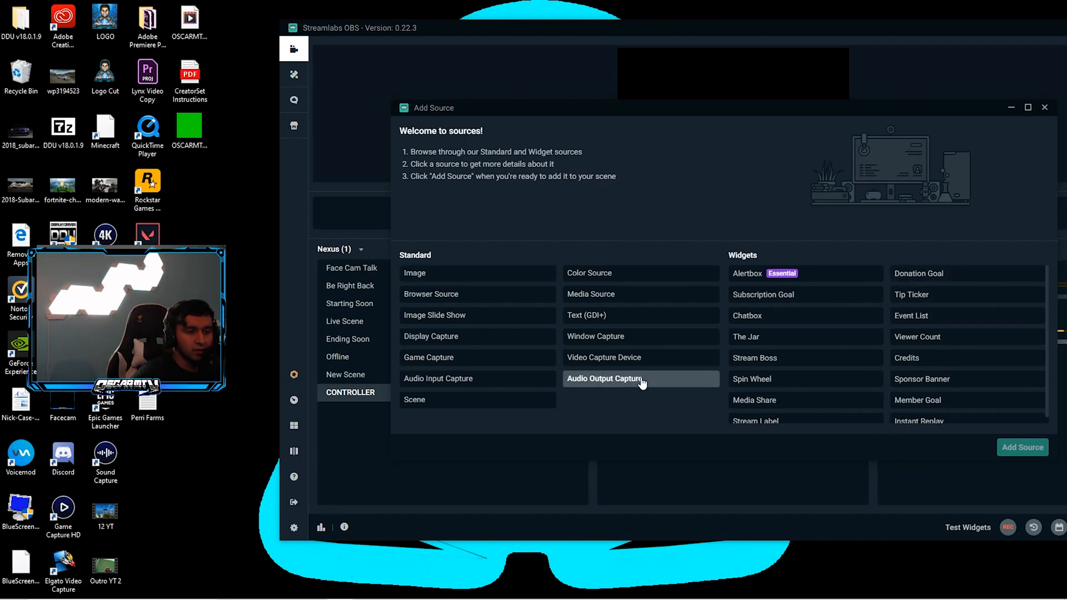
{"action": "mouse_move", "coordinate": [503, 257]}
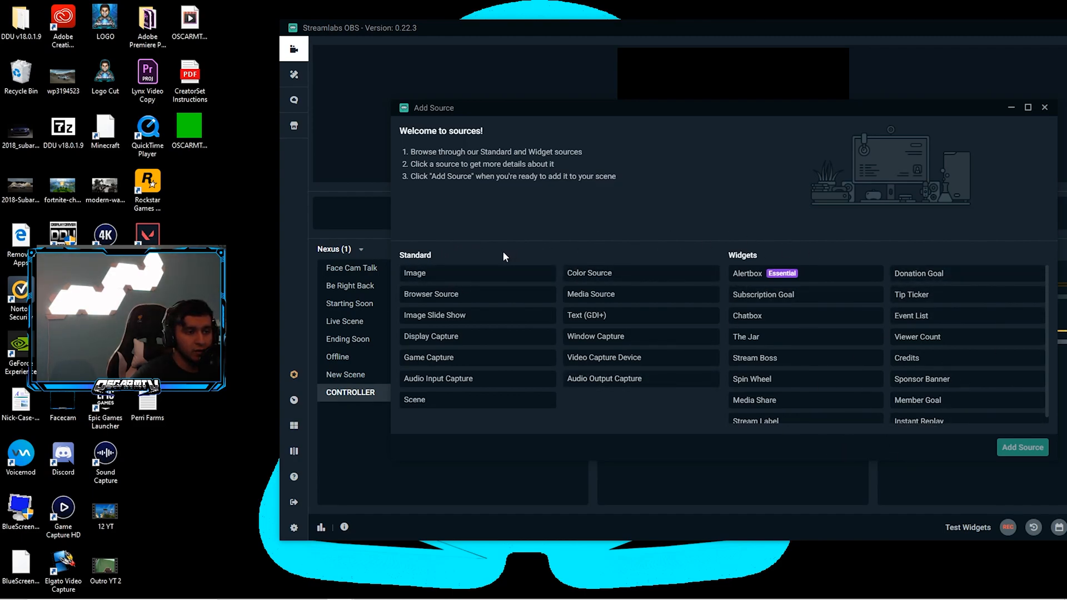
{"action": "left_click", "coordinate": [430, 294]}
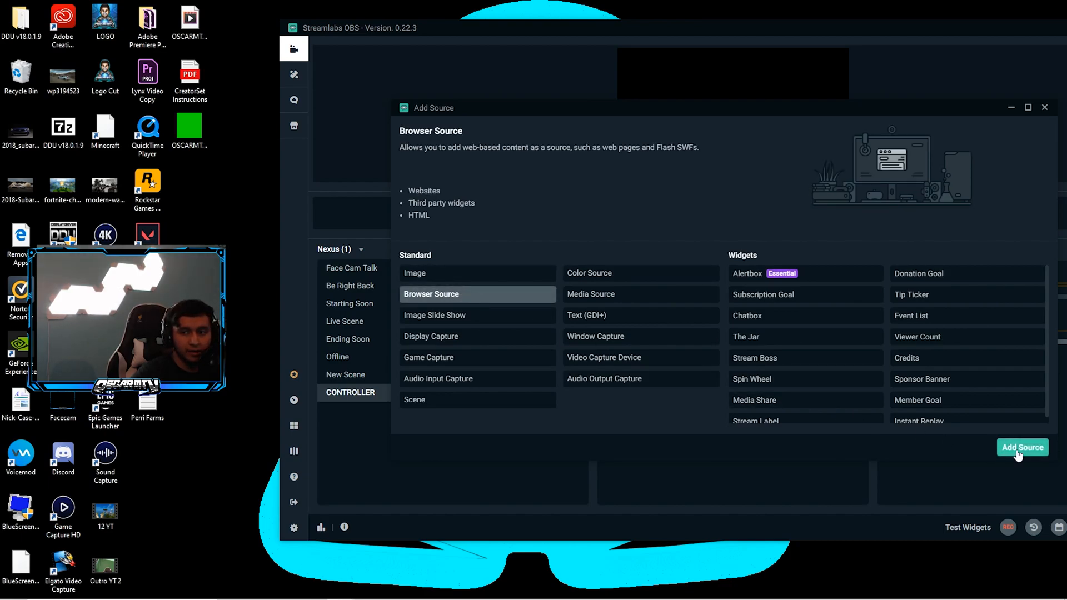
{"action": "left_click", "coordinate": [1022, 447]}
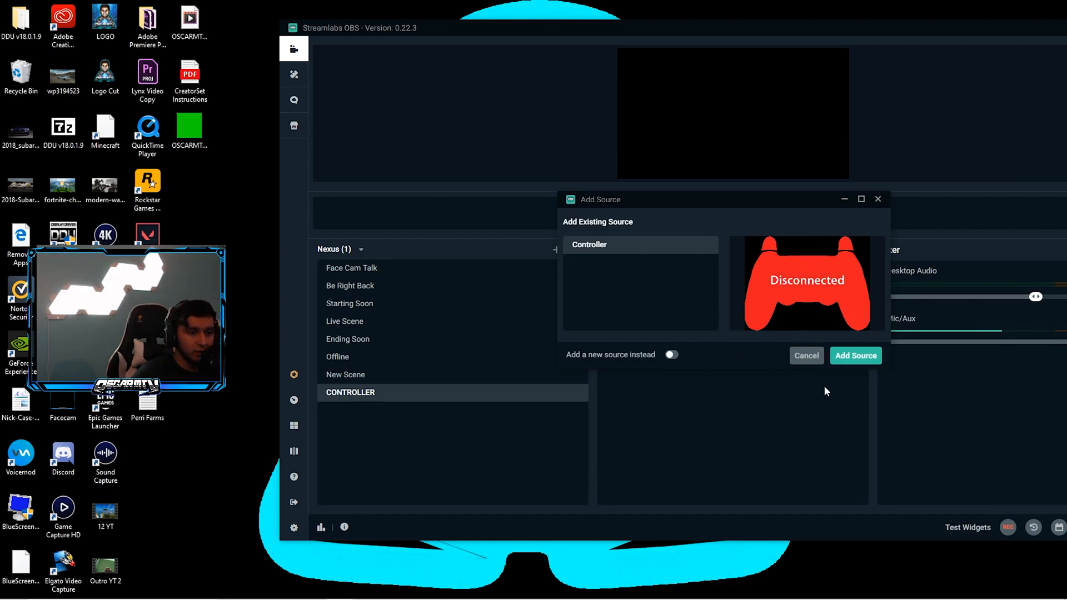
- Create a new Browser Source with default settings instead of reusing Controller
{"action": "left_click", "coordinate": [671, 355]}
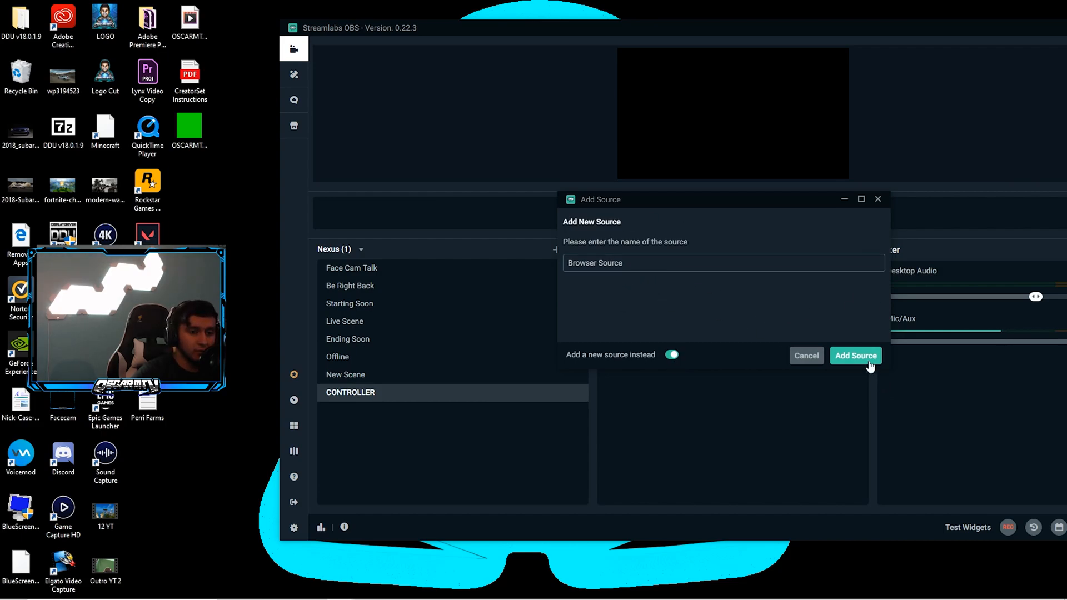
{"action": "left_click", "coordinate": [855, 355]}
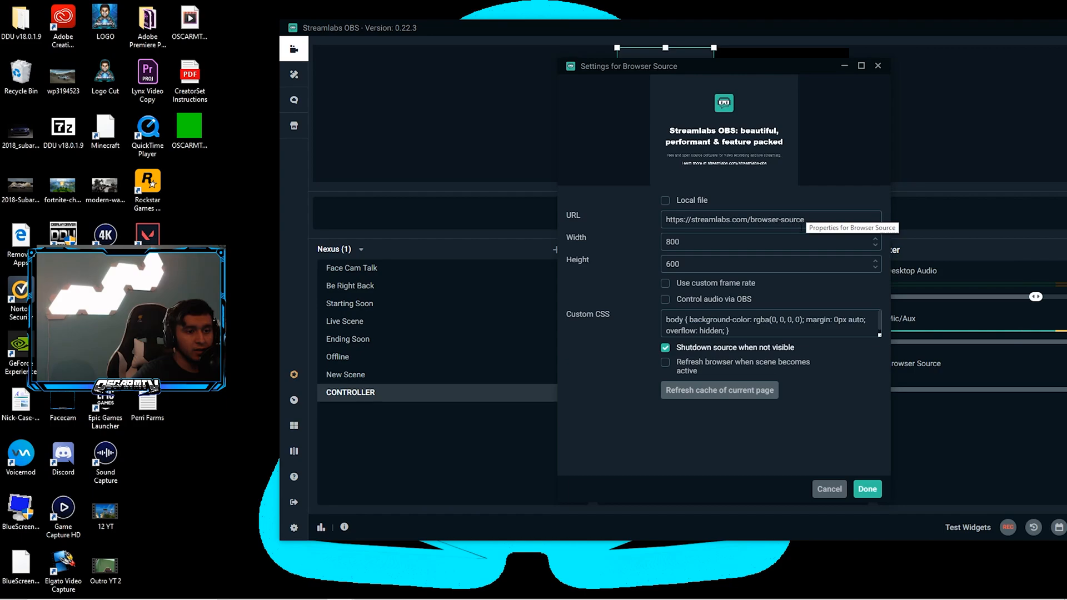
{"action": "left_click", "coordinate": [867, 488]}
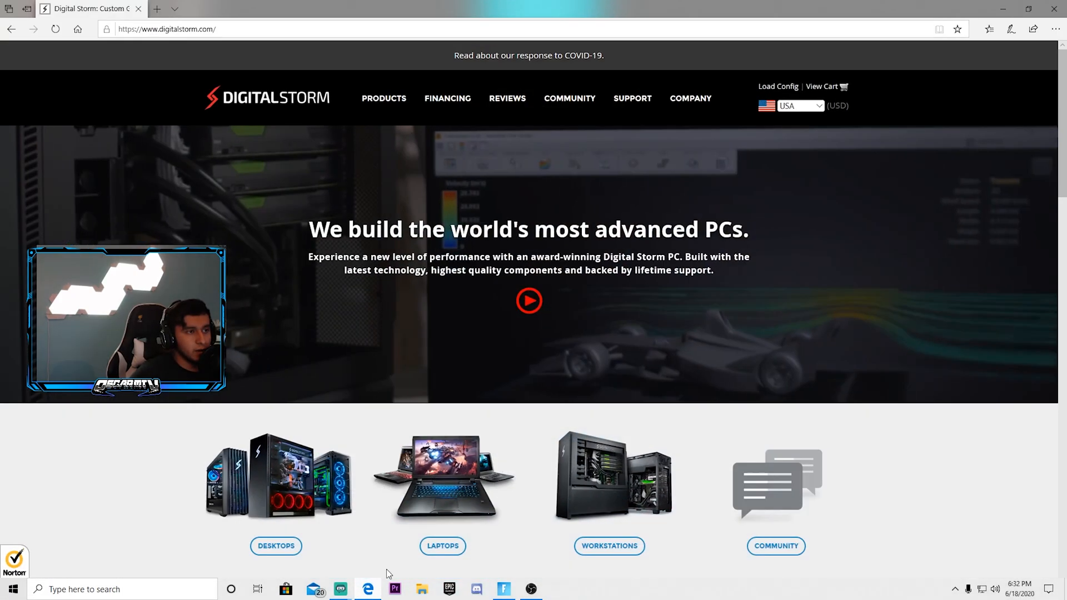
- Load gamepadviewer.com in the browser and show its site menu
{"action": "left_click", "coordinate": [166, 28]}
{"action": "type", "text": "gamepadviewer"}
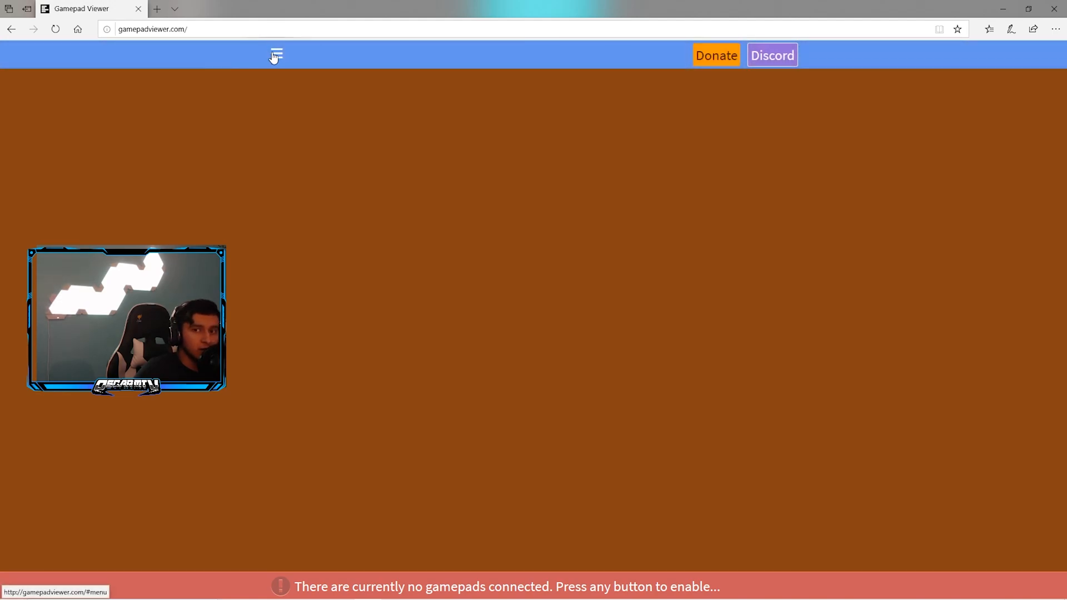
{"action": "left_click", "coordinate": [277, 54]}
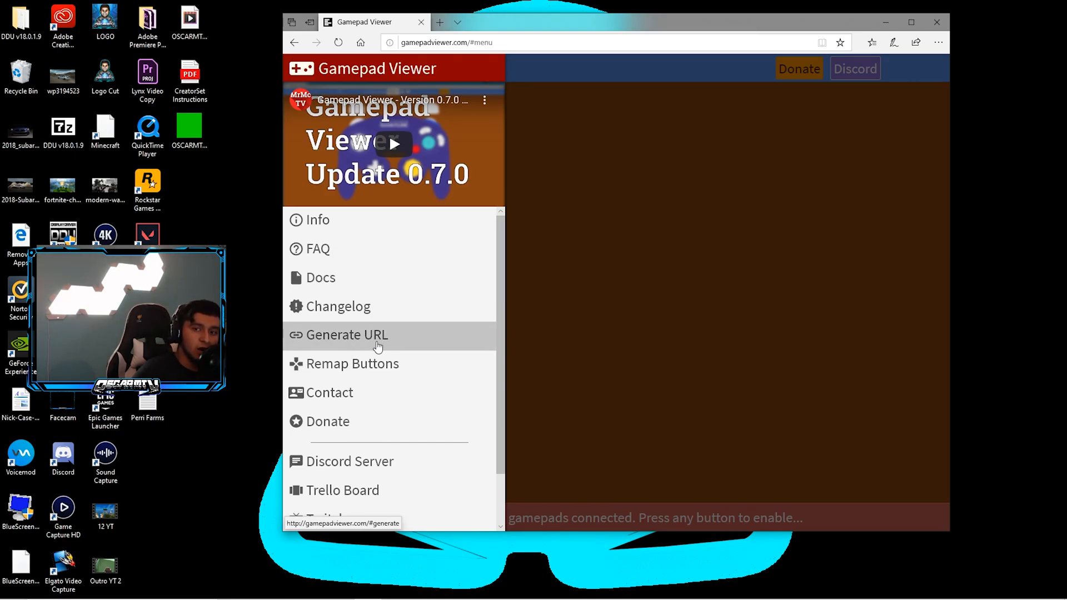
- Go to Generate URL and keep Player 1 as the player number
{"action": "left_click", "coordinate": [347, 334]}
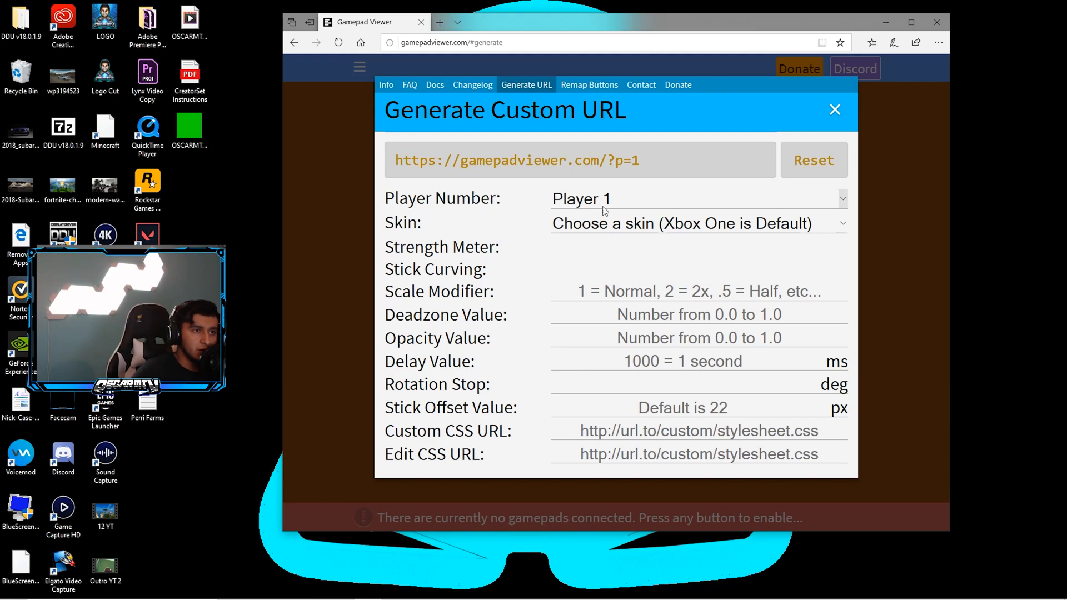
{"action": "left_click", "coordinate": [694, 197]}
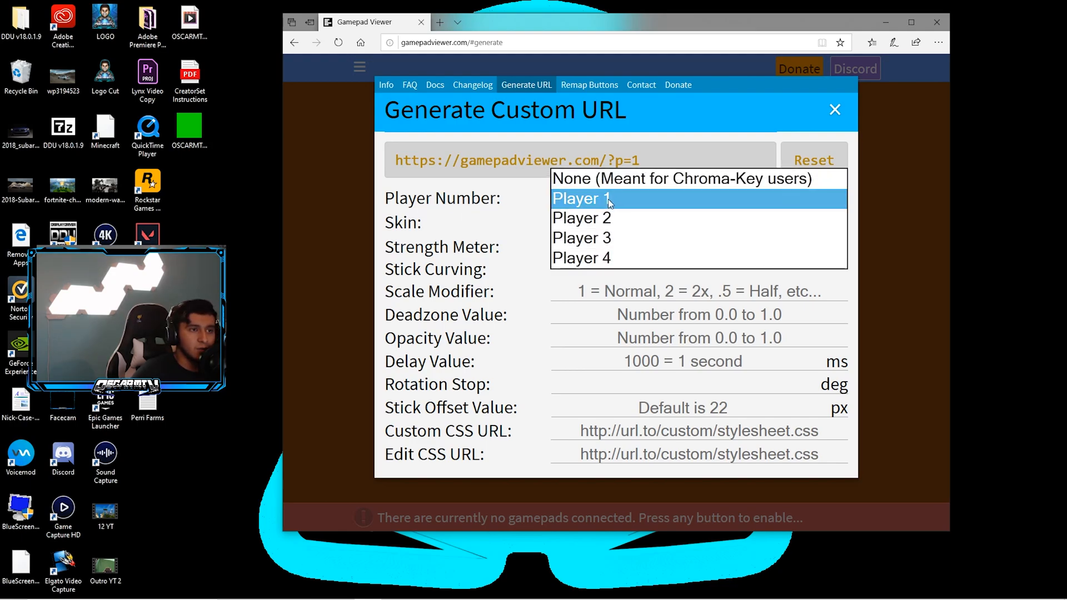
{"action": "mouse_move", "coordinate": [625, 211]}
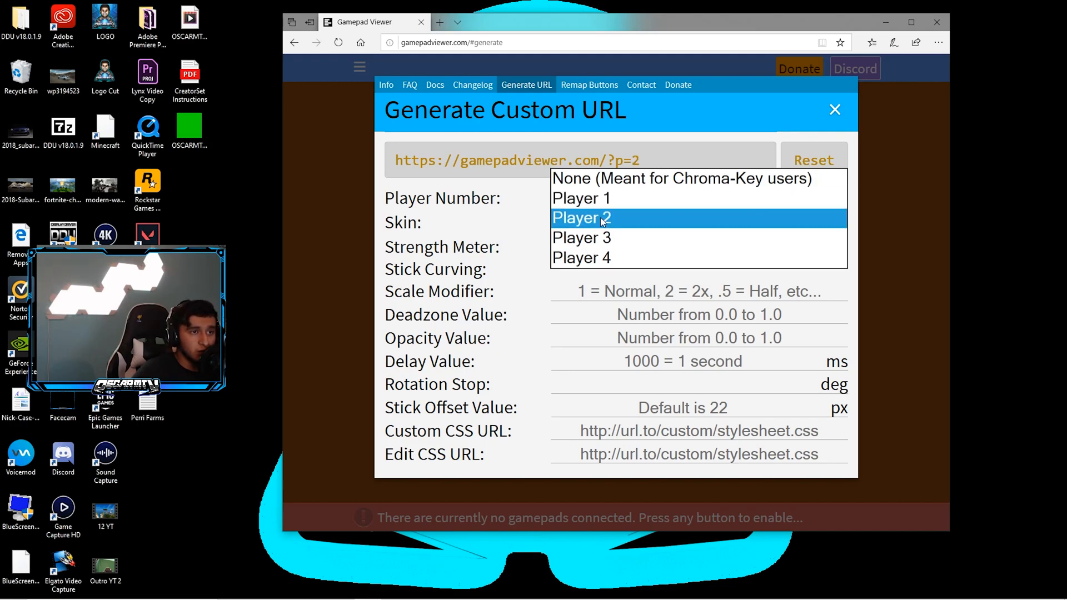
{"action": "left_click", "coordinate": [581, 237]}
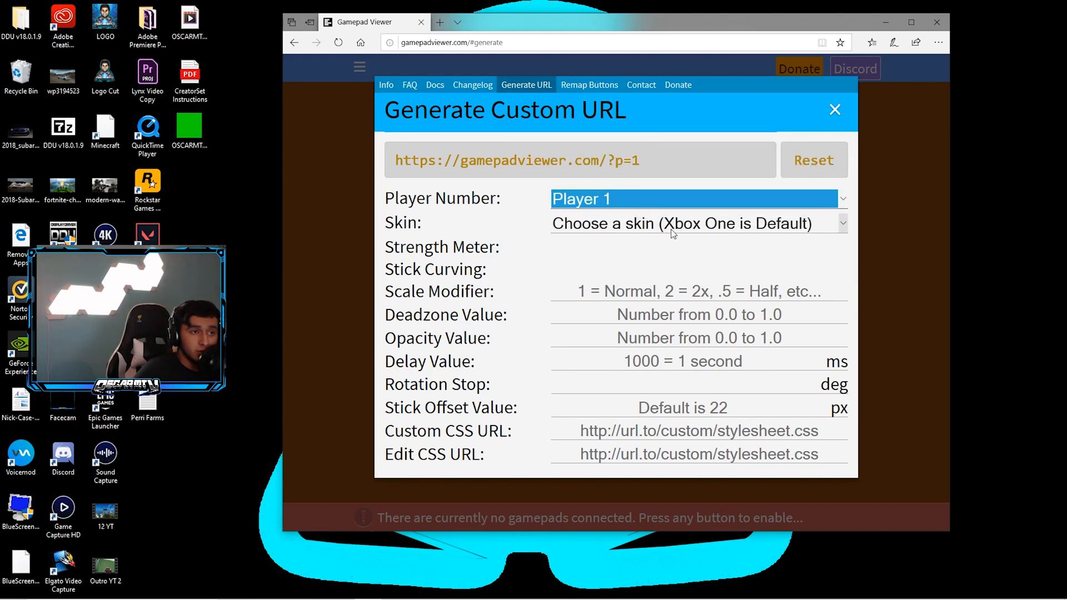
- Browse the controller skins and pick PlayStation 4 (White)
{"action": "left_click", "coordinate": [697, 224]}
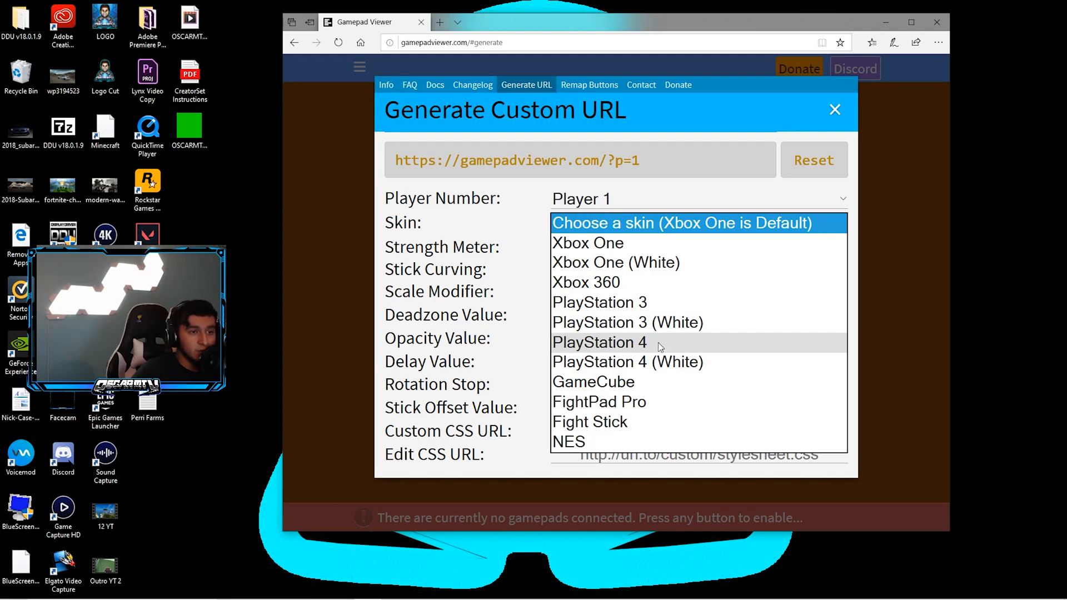
{"action": "mouse_move", "coordinate": [633, 361]}
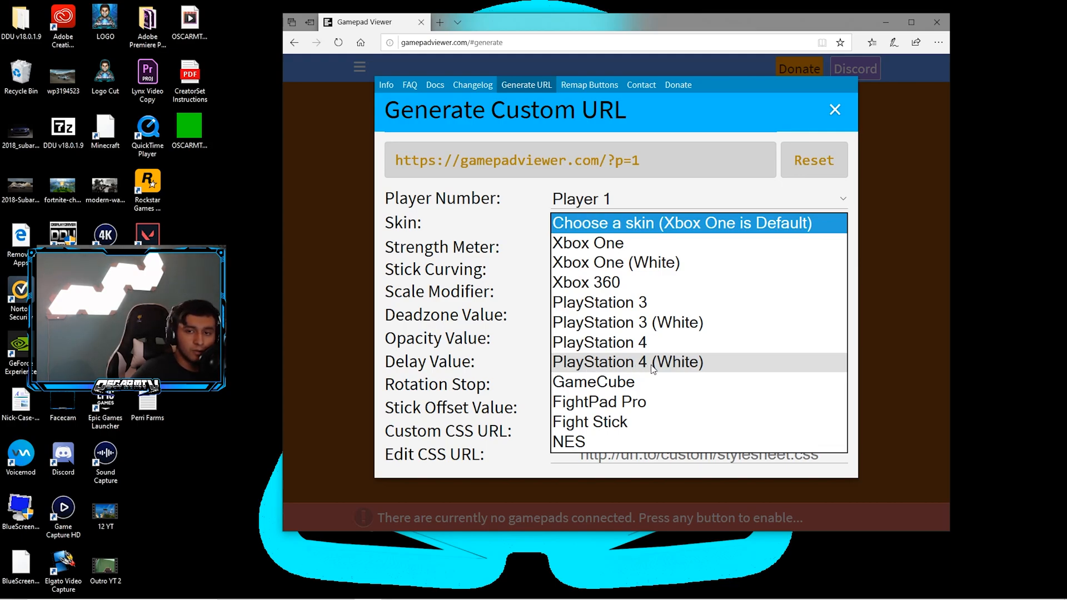
{"action": "mouse_move", "coordinate": [600, 342]}
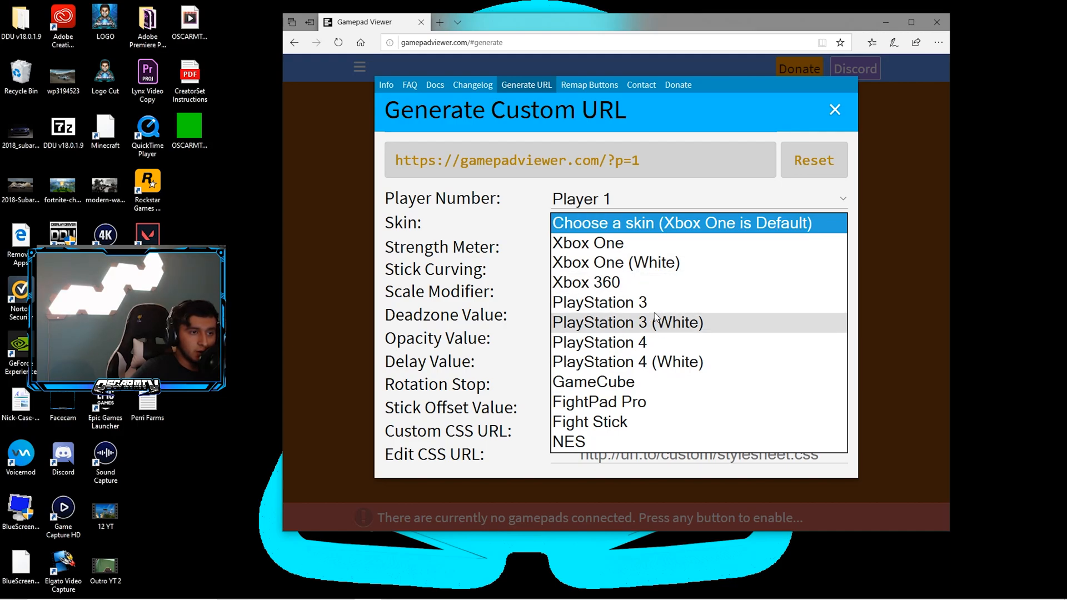
{"action": "mouse_move", "coordinate": [649, 285]}
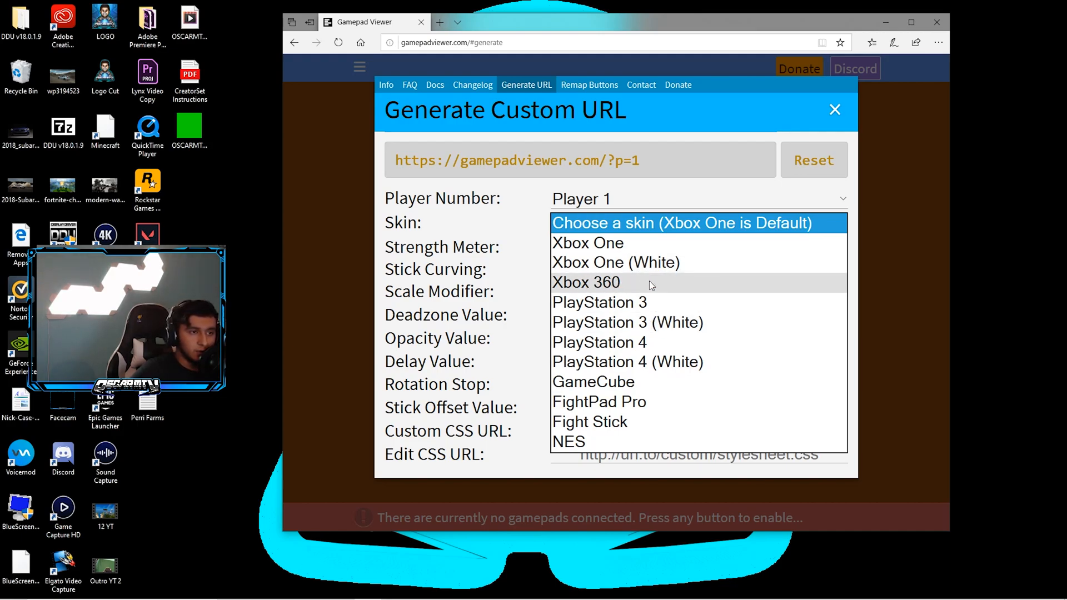
{"action": "mouse_move", "coordinate": [715, 242]}
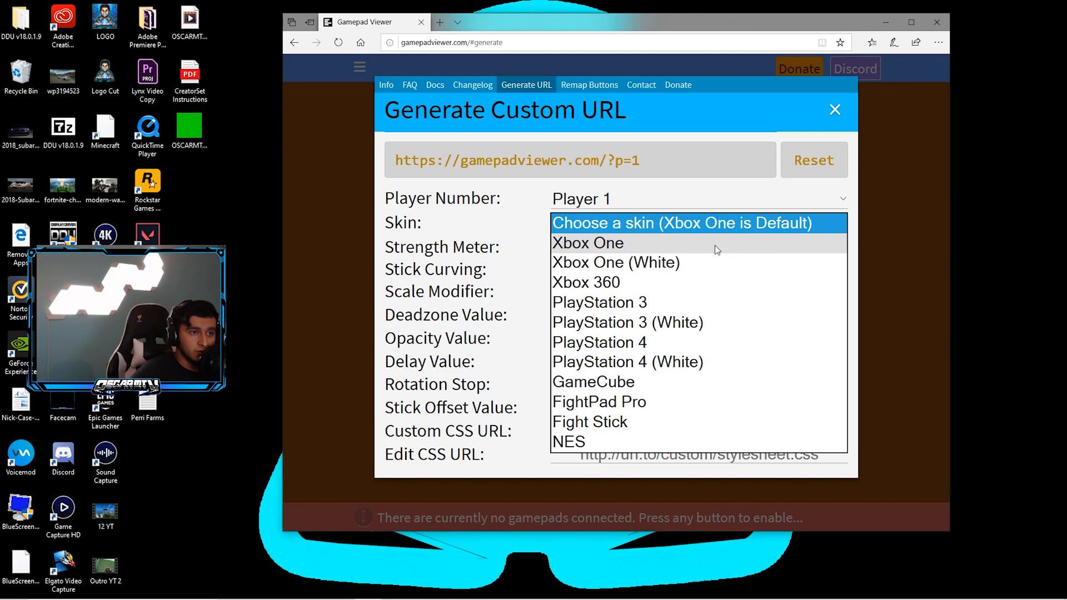
{"action": "mouse_move", "coordinate": [676, 377]}
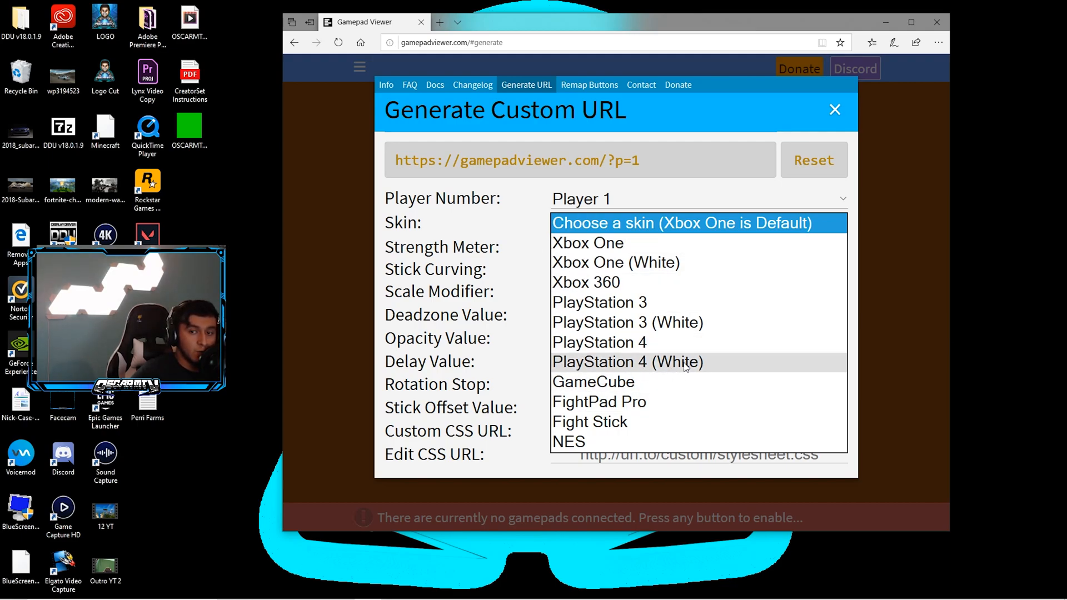
{"action": "left_click", "coordinate": [627, 362]}
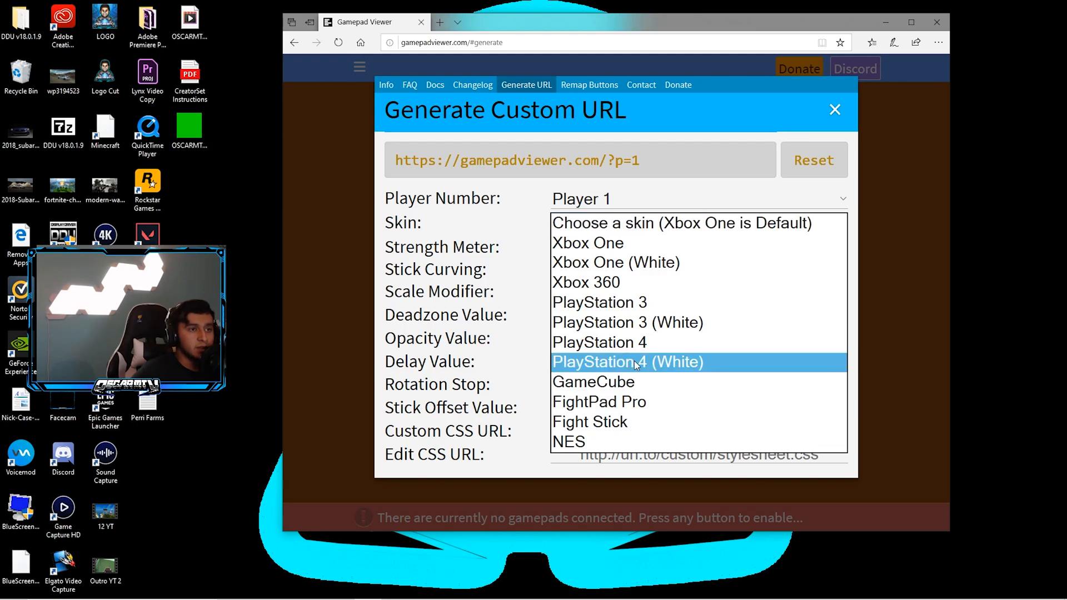
{"action": "left_click", "coordinate": [626, 362]}
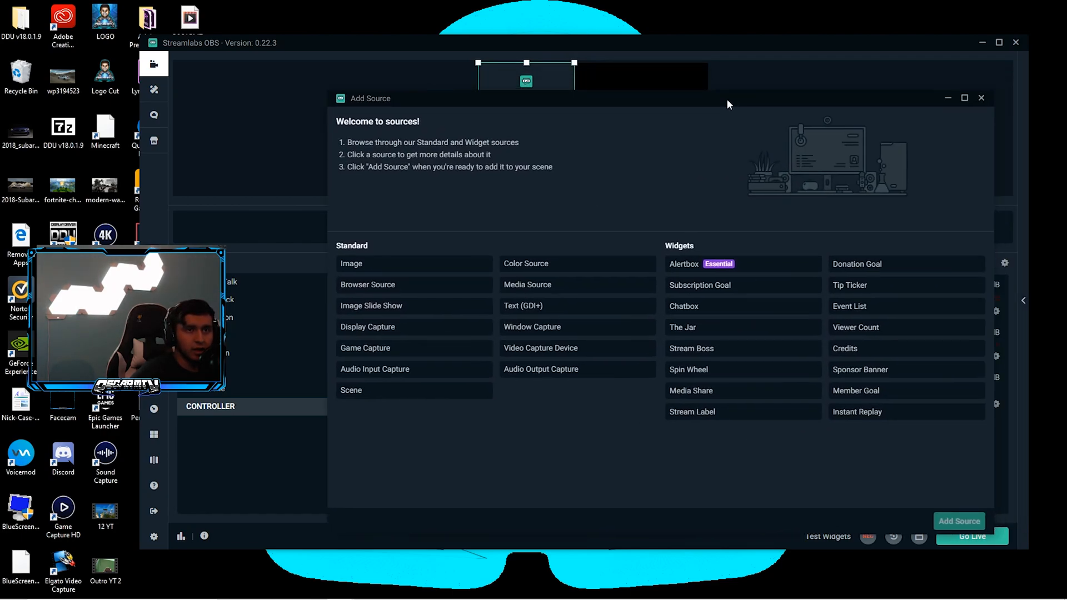
- Replace the Browser Source's default URL with the Gamepad Viewer link
{"action": "left_click", "coordinate": [958, 521]}
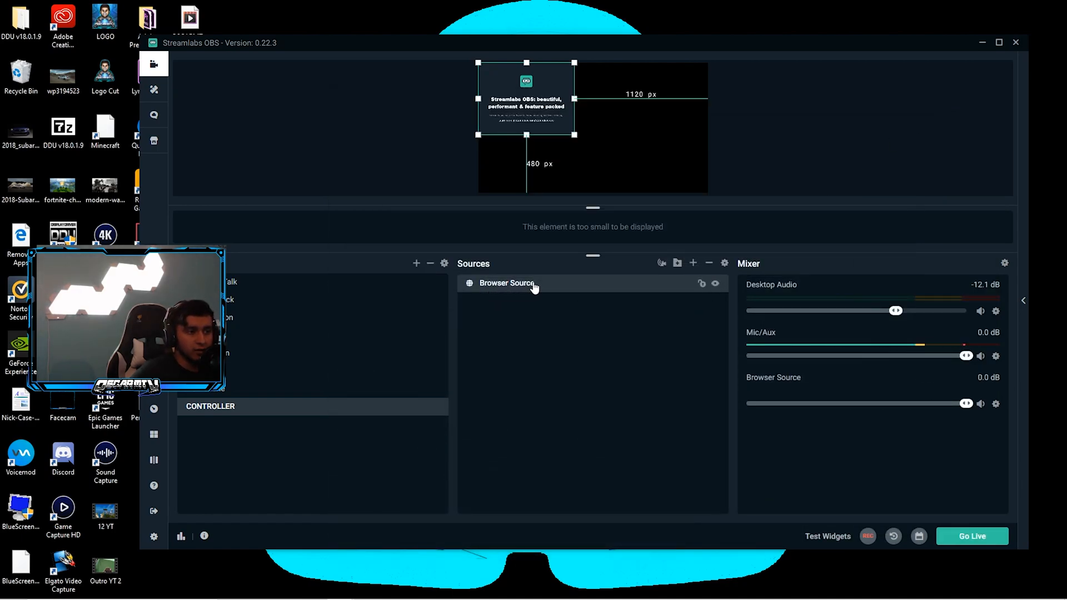
{"action": "double_click", "coordinate": [505, 283]}
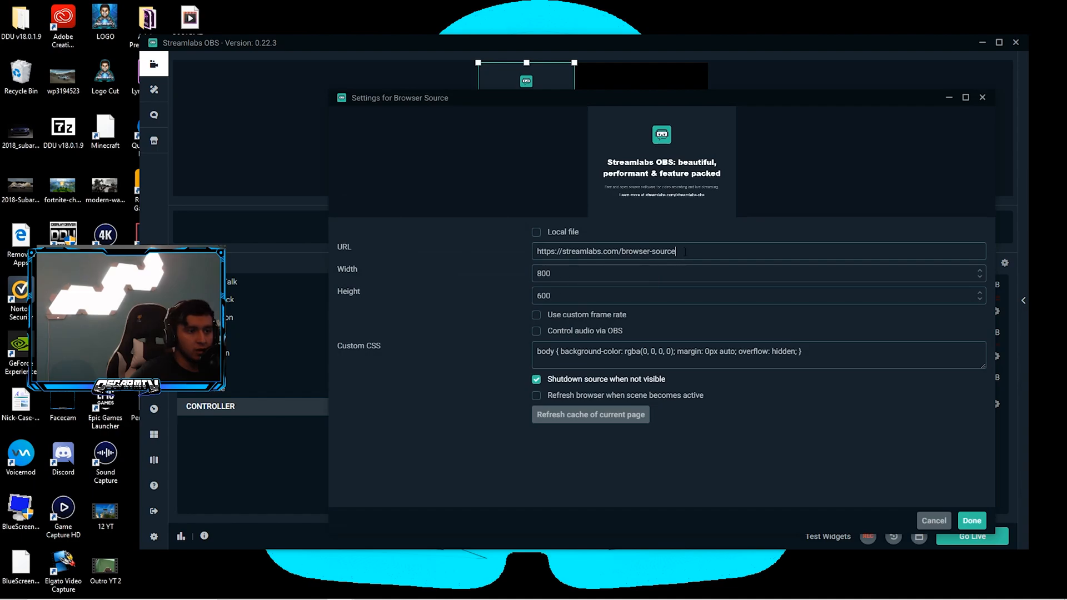
{"action": "triple_click", "coordinate": [606, 251]}
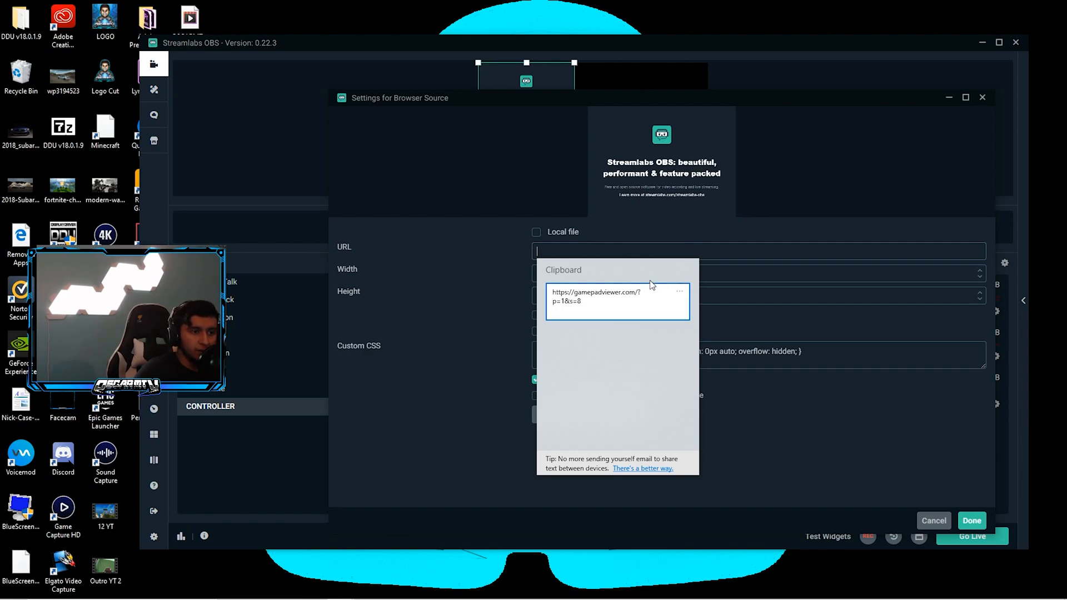
{"action": "mouse_move", "coordinate": [663, 348]}
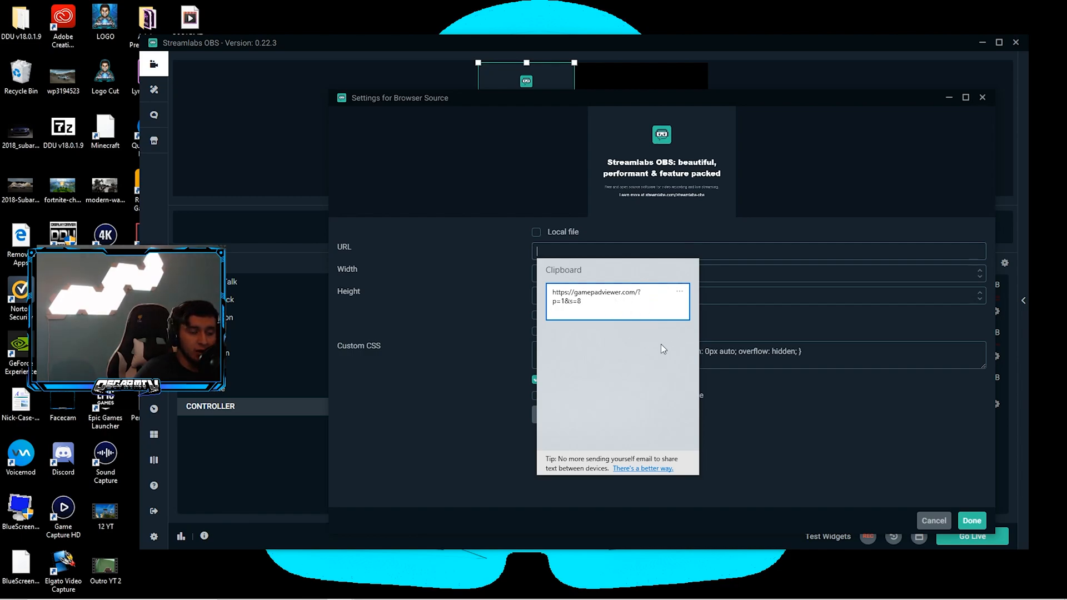
{"action": "left_click", "coordinate": [595, 301]}
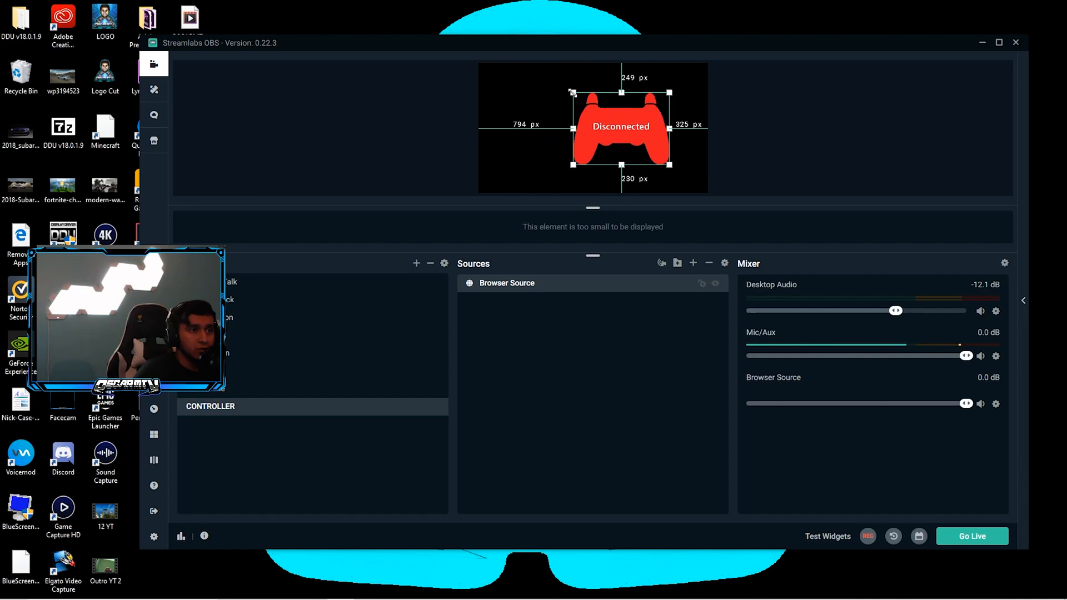
- Shrink the controller overlay and settle it at the right side of the canvas
{"action": "left_click_drag", "start_coordinate": [572, 91], "coordinate": [636, 129]}
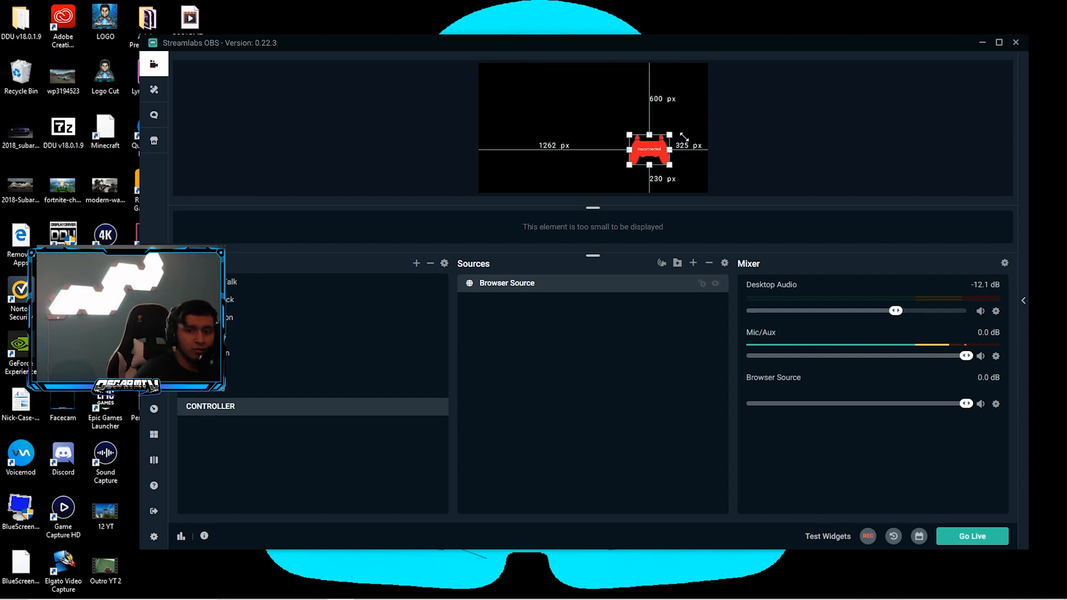
{"action": "left_click_drag", "start_coordinate": [648, 149], "coordinate": [669, 144]}
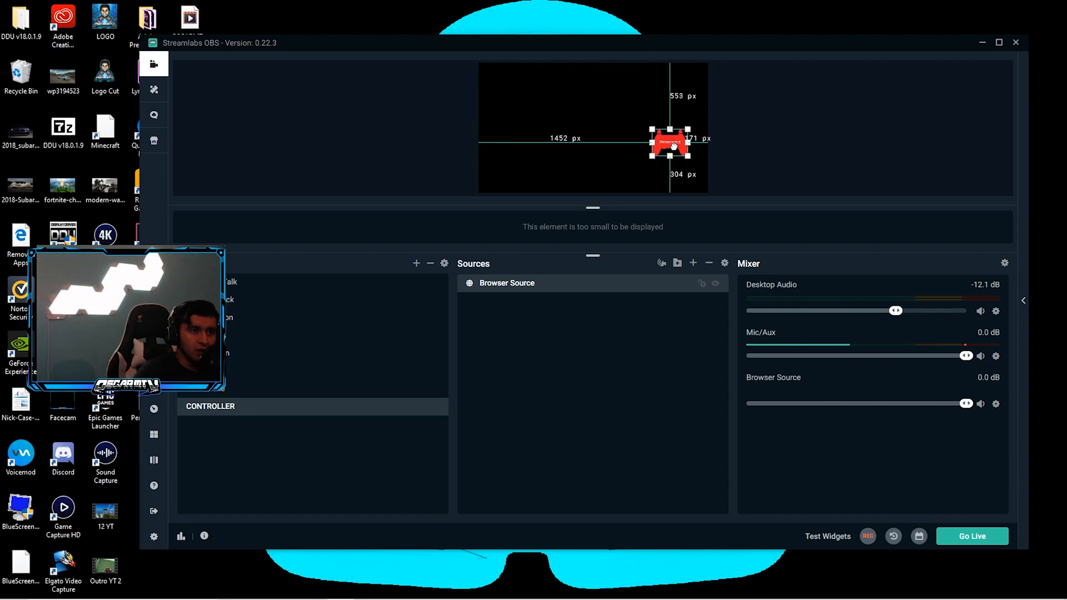
{"action": "left_click_drag", "start_coordinate": [669, 143], "coordinate": [689, 133]}
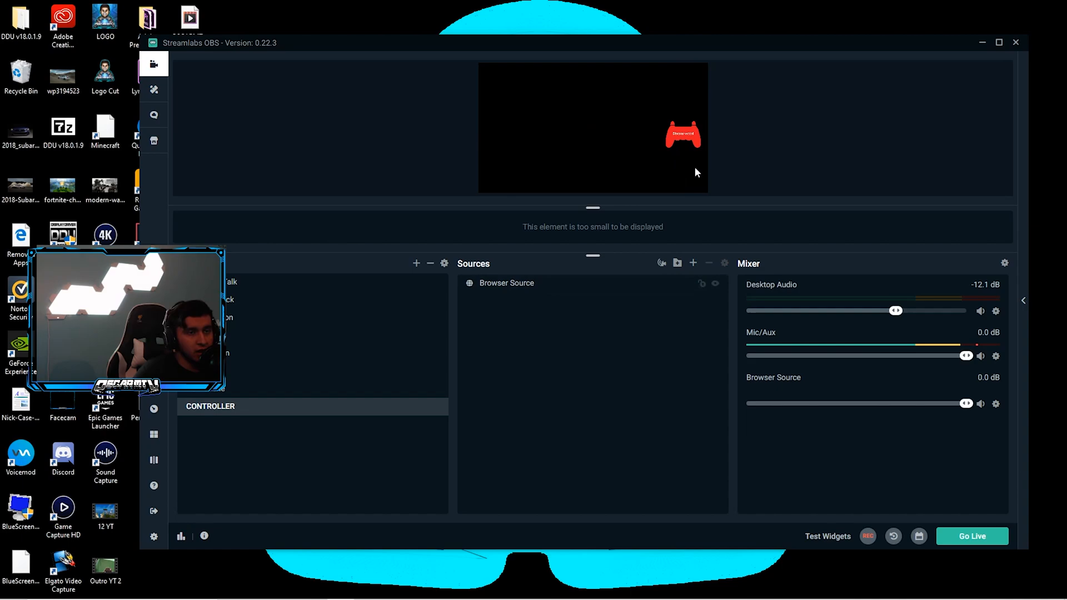
{"action": "mouse_move", "coordinate": [778, 144]}
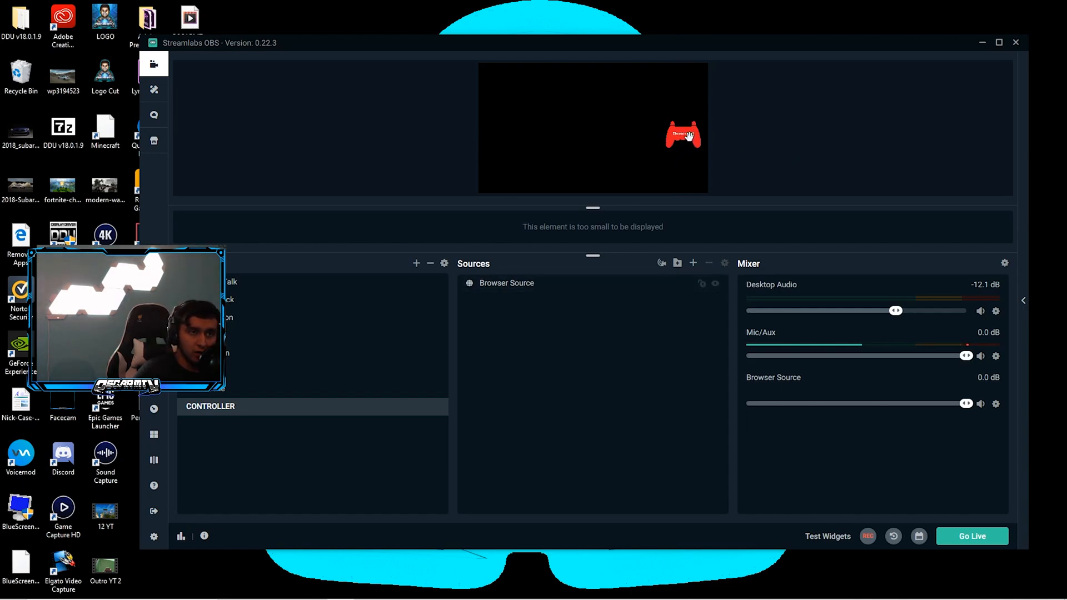
{"action": "left_click_drag", "start_coordinate": [684, 134], "coordinate": [507, 127]}
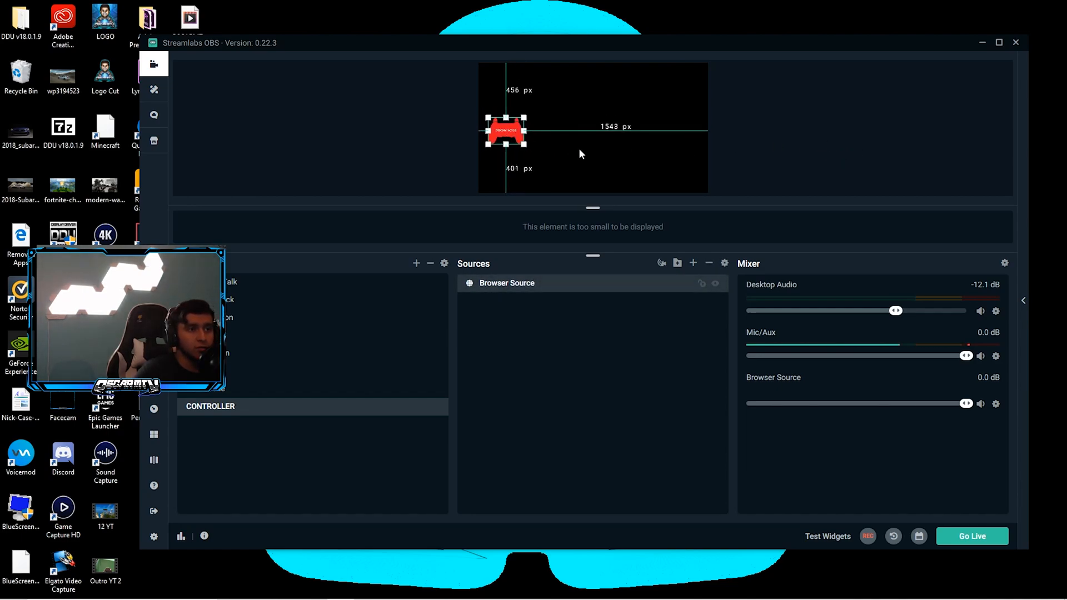
{"action": "left_click_drag", "start_coordinate": [505, 130], "coordinate": [689, 134]}
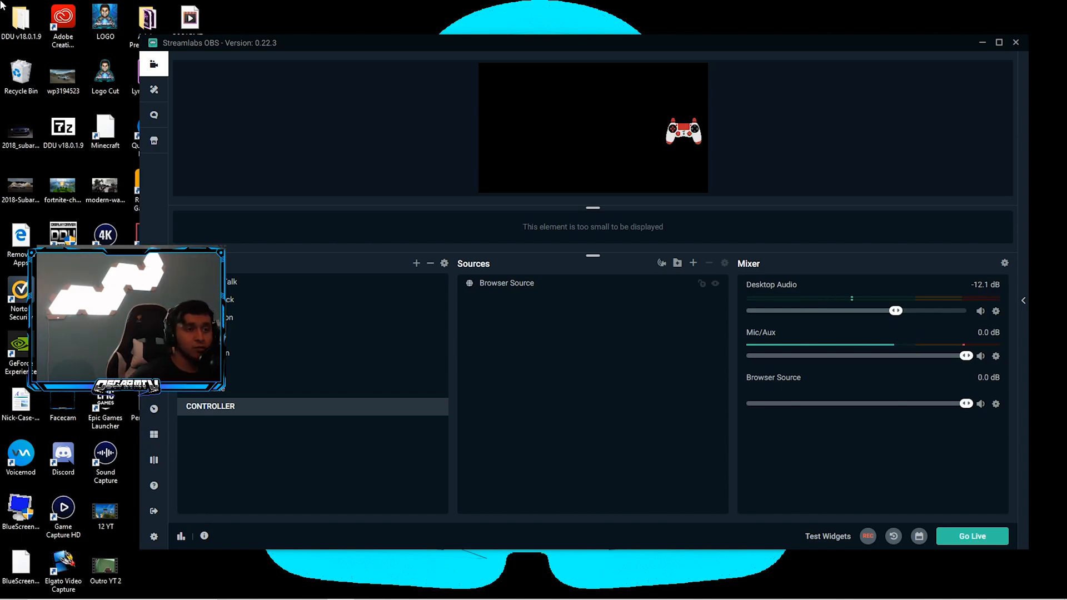
- Resize the white controller overlay back down to small at the canvas right
{"action": "left_click", "coordinate": [682, 130]}
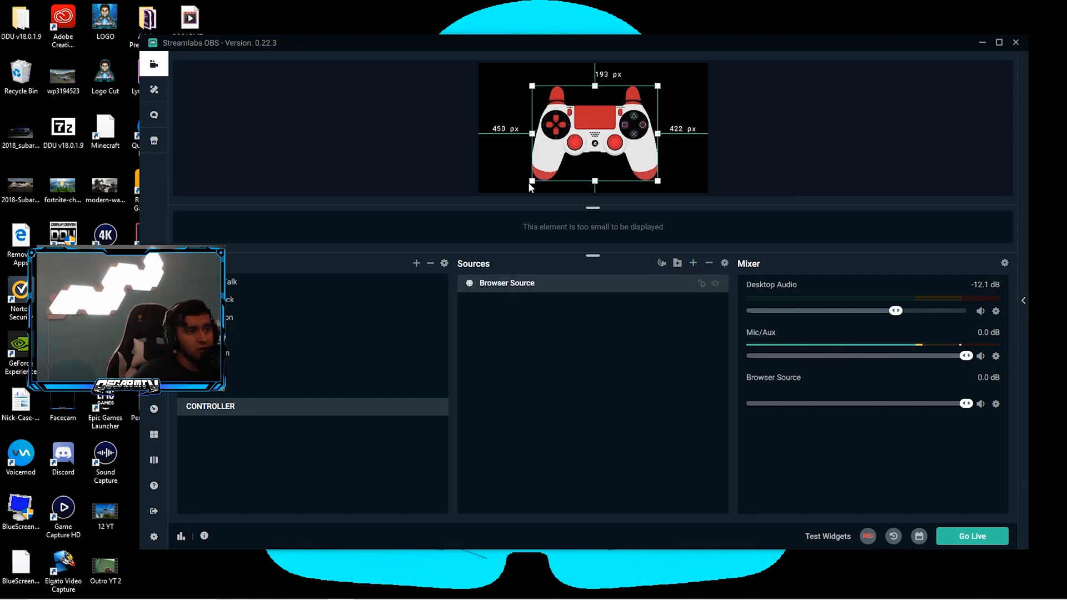
{"action": "left_click_drag", "start_coordinate": [529, 182], "coordinate": [579, 167]}
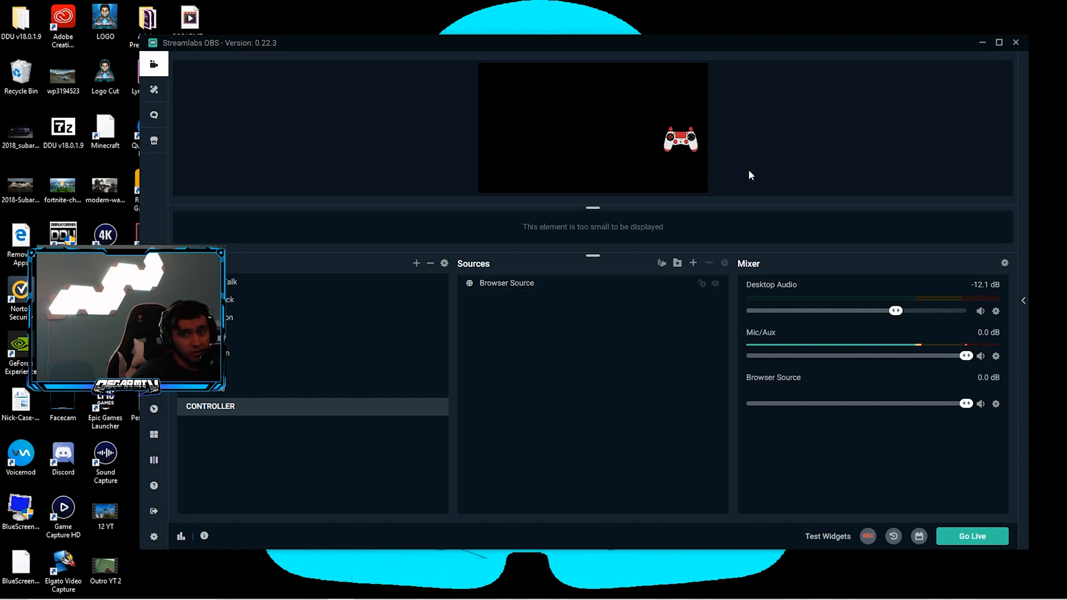
{"action": "mouse_move", "coordinate": [734, 175]}
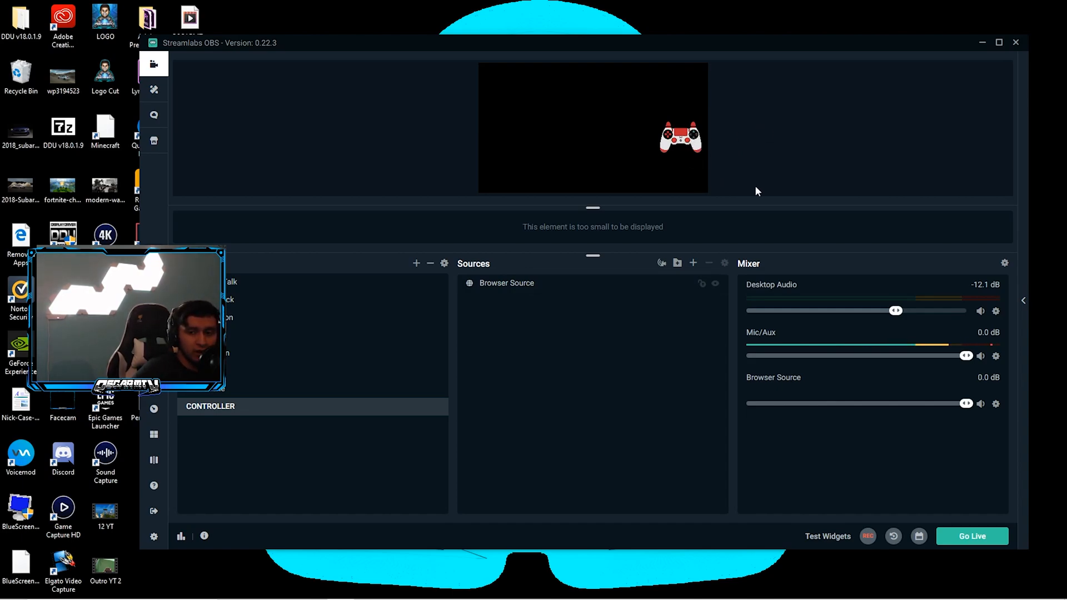
{"action": "left_click", "coordinate": [678, 138]}
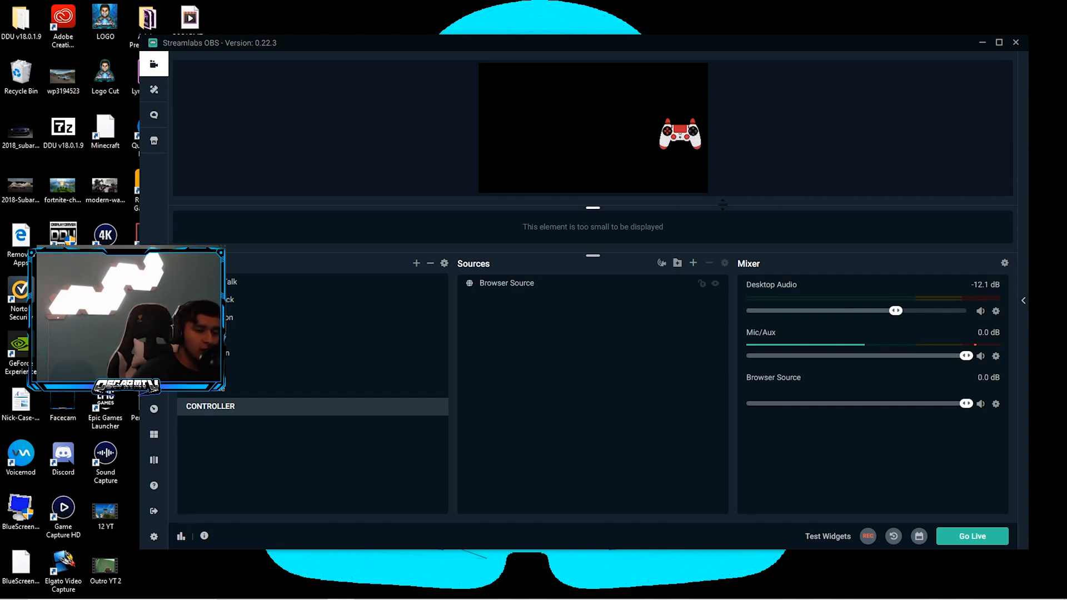
{"action": "mouse_move", "coordinate": [733, 201]}
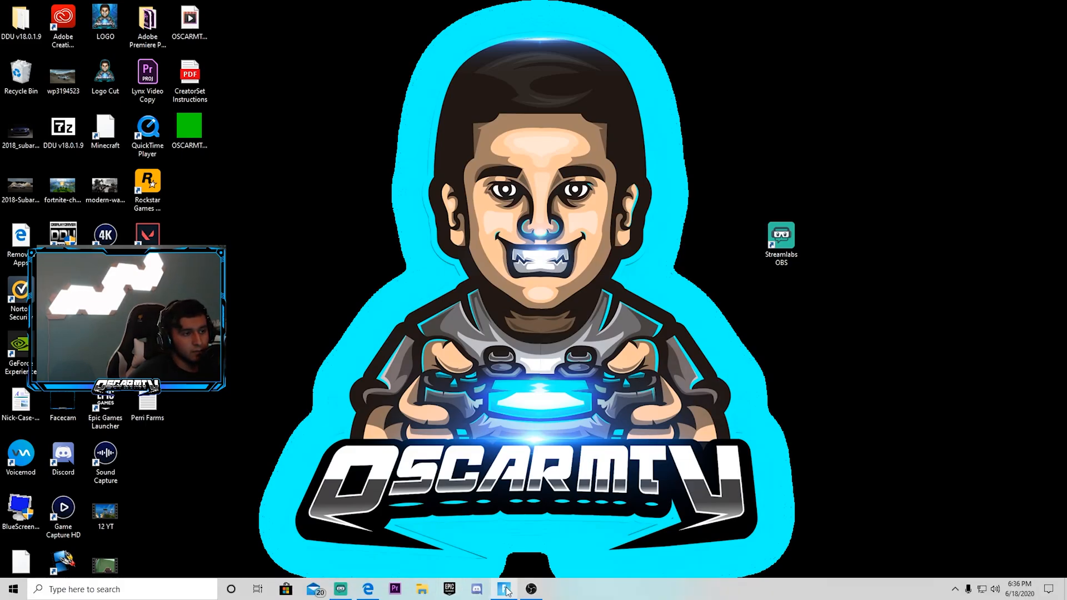
- Switch to Fortnite and confirm Solo as the game mode
{"action": "left_click", "coordinate": [476, 589]}
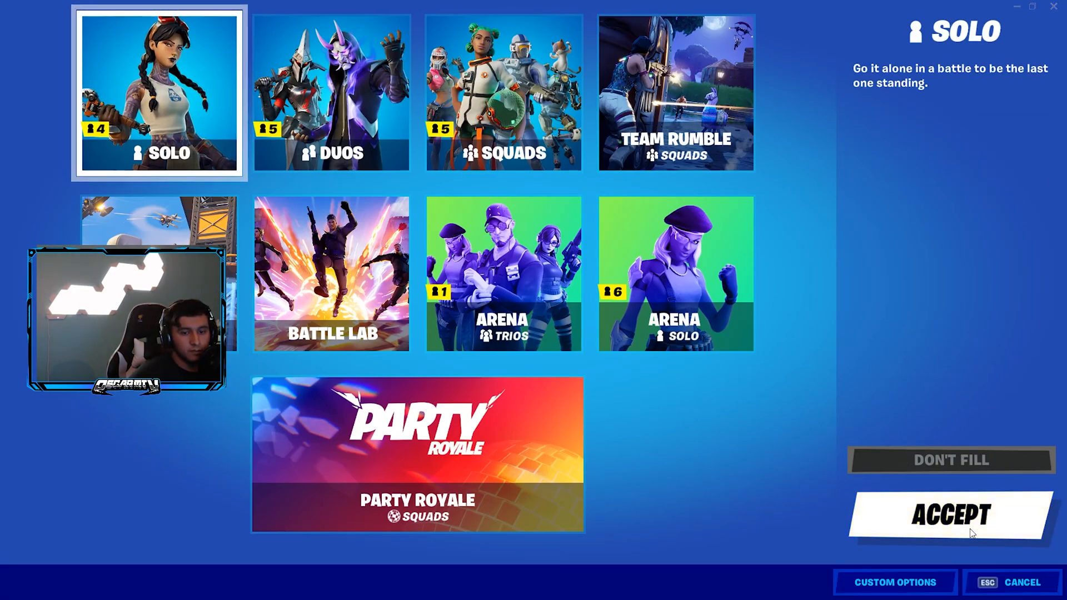
{"action": "left_click", "coordinate": [950, 514]}
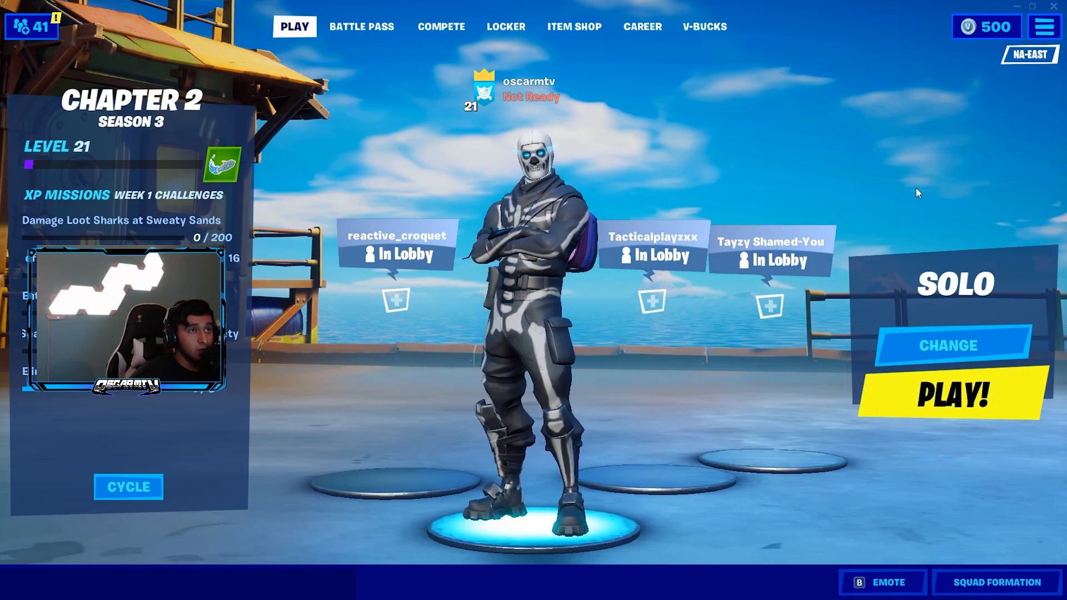
{"action": "mouse_move", "coordinate": [739, 68]}
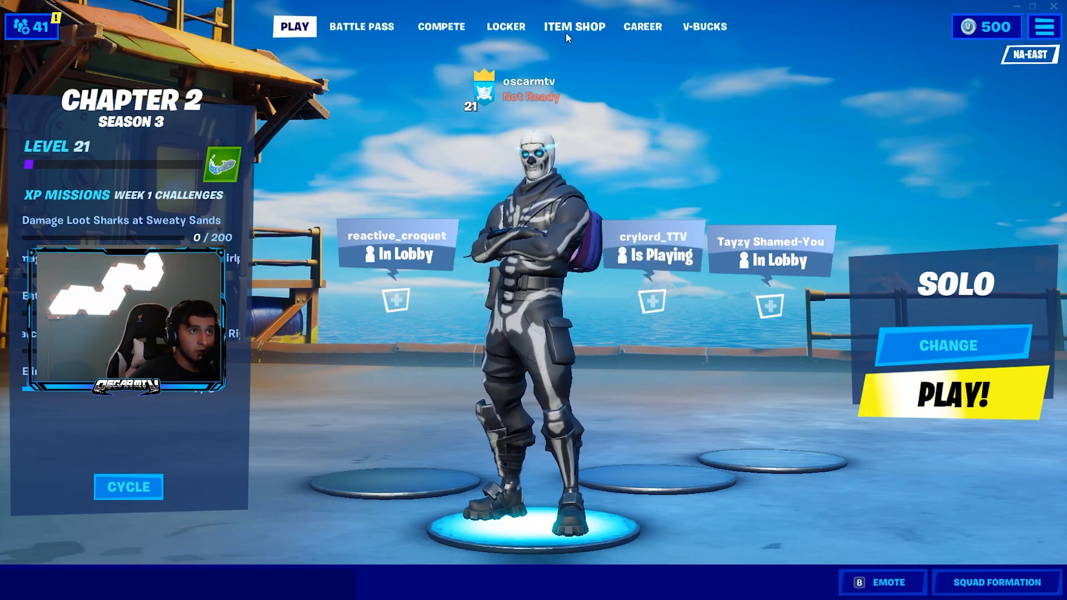
- Declare support for a creator in the Item Shop and return to the lobby
{"action": "left_click", "coordinate": [573, 27]}
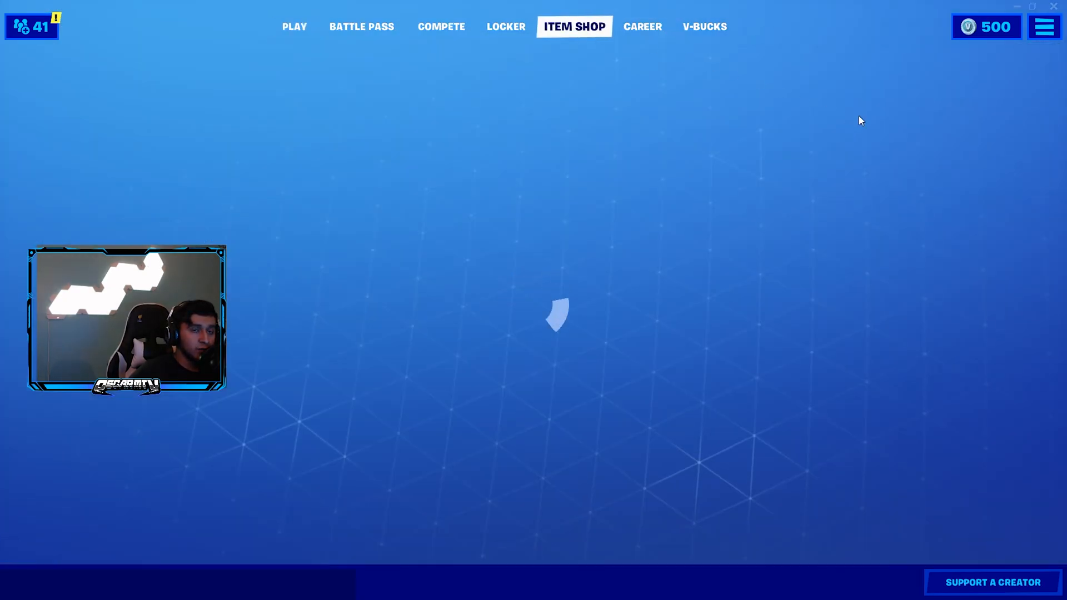
{"action": "mouse_move", "coordinate": [937, 143]}
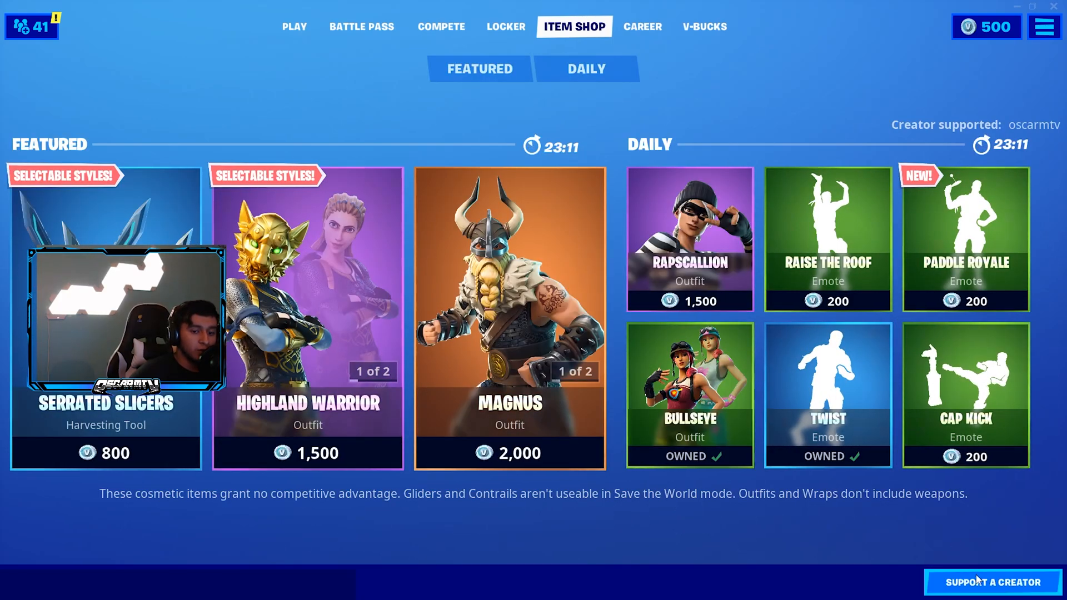
{"action": "left_click", "coordinate": [992, 582]}
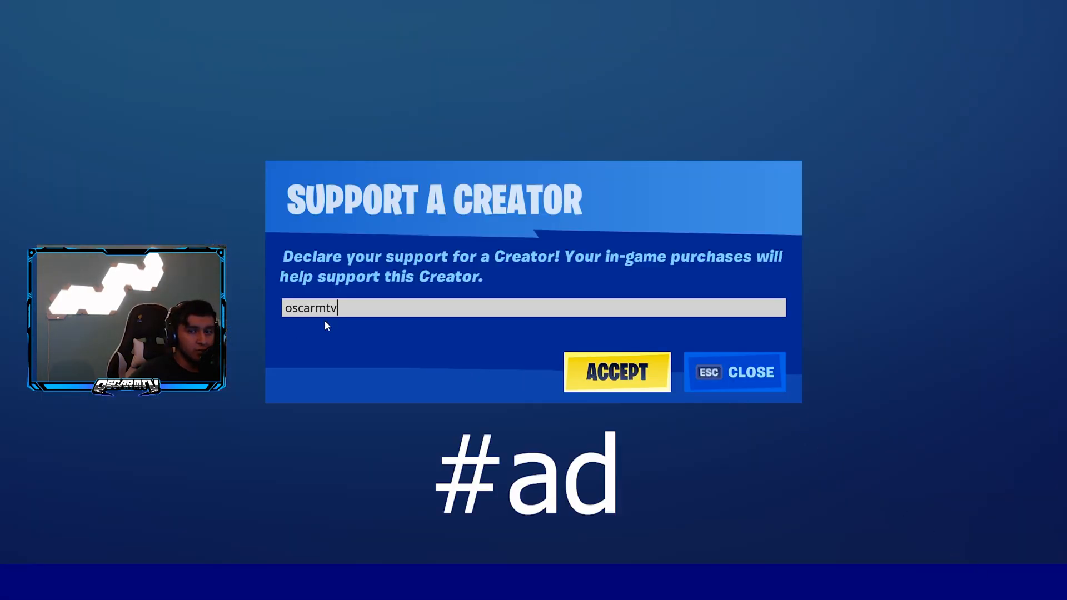
{"action": "left_click", "coordinate": [615, 372]}
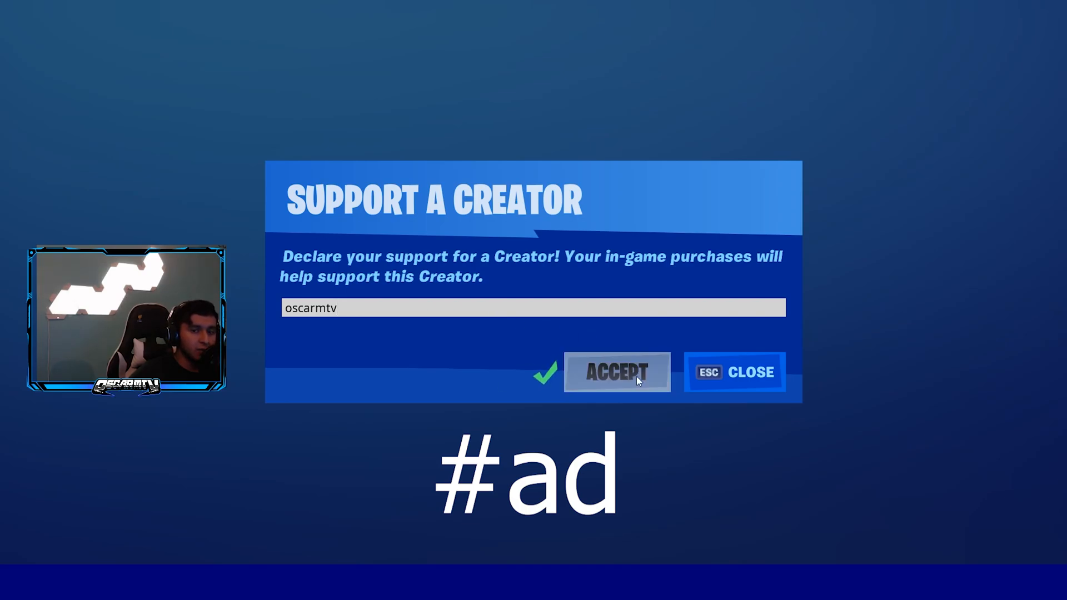
{"action": "left_click", "coordinate": [616, 372]}
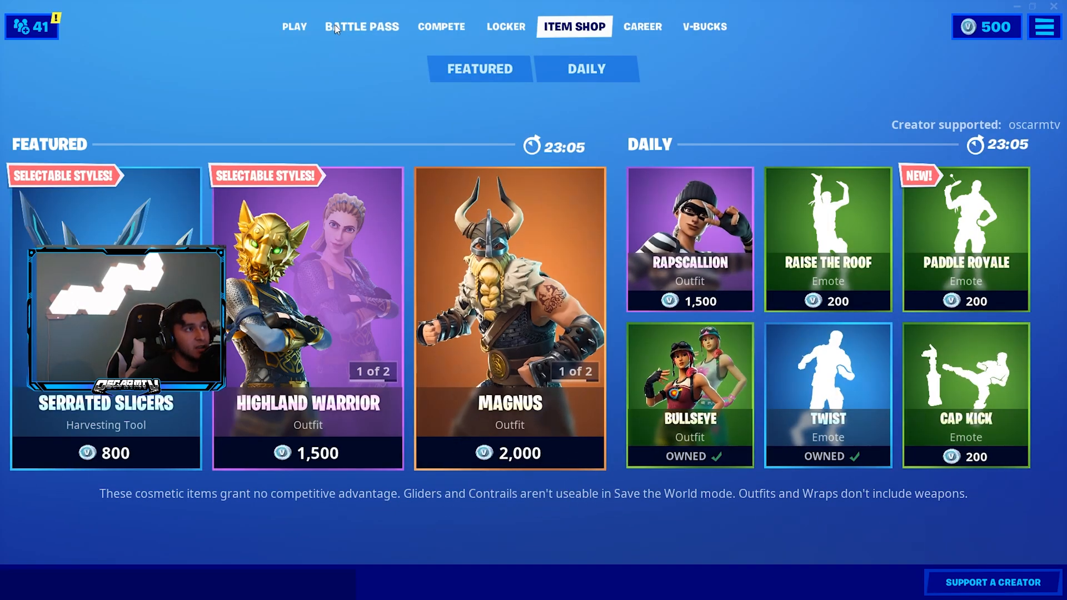
{"action": "left_click", "coordinate": [294, 27]}
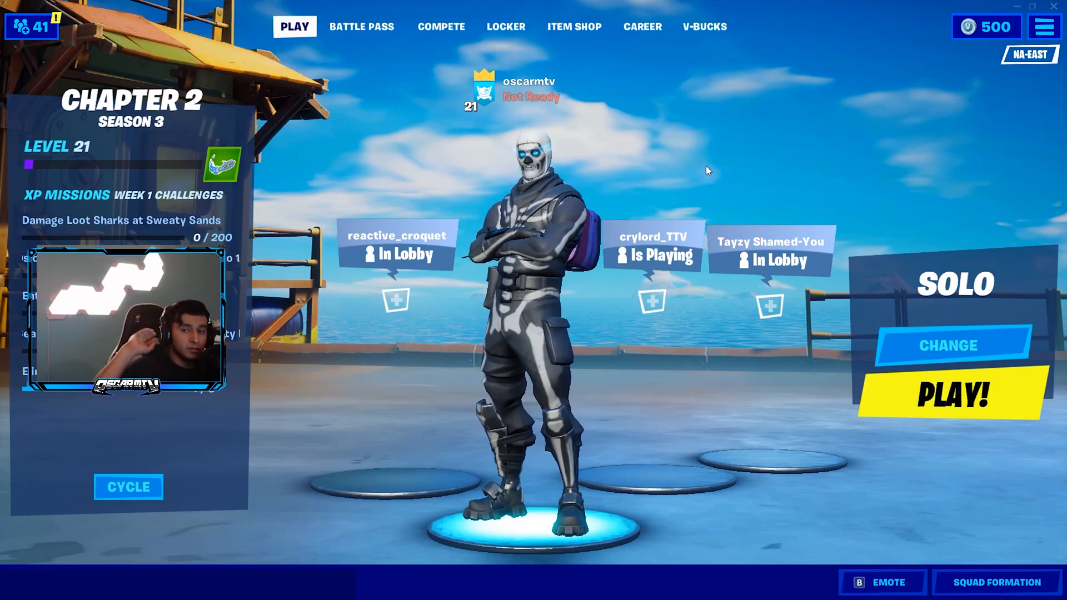
- Browse the Battle Pass, Compete and V-Bucks pages, ending back at the lobby
{"action": "left_click", "coordinate": [361, 27]}
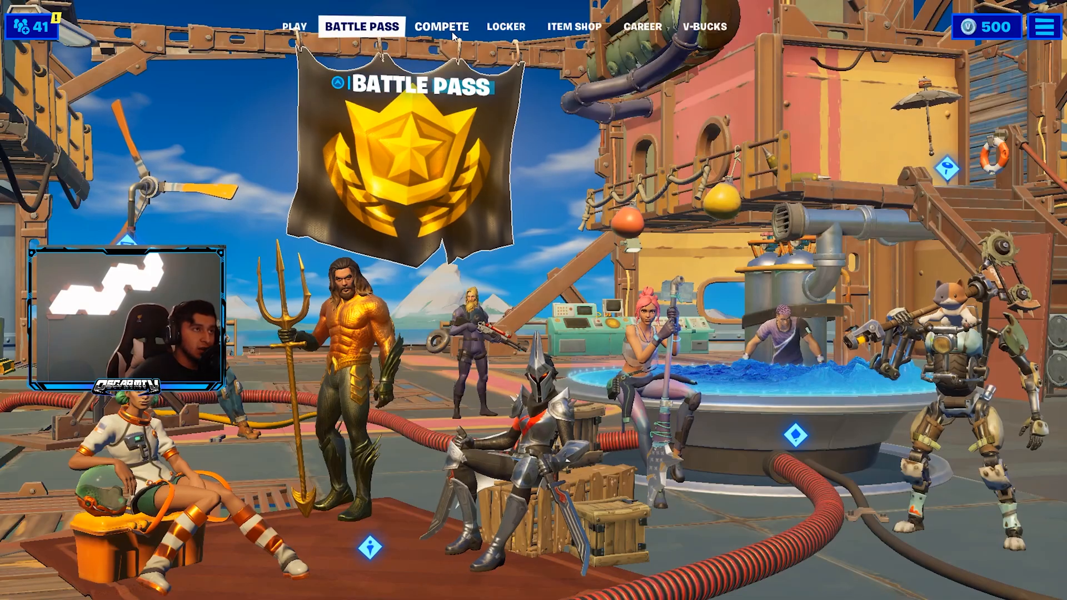
{"action": "left_click", "coordinate": [294, 27]}
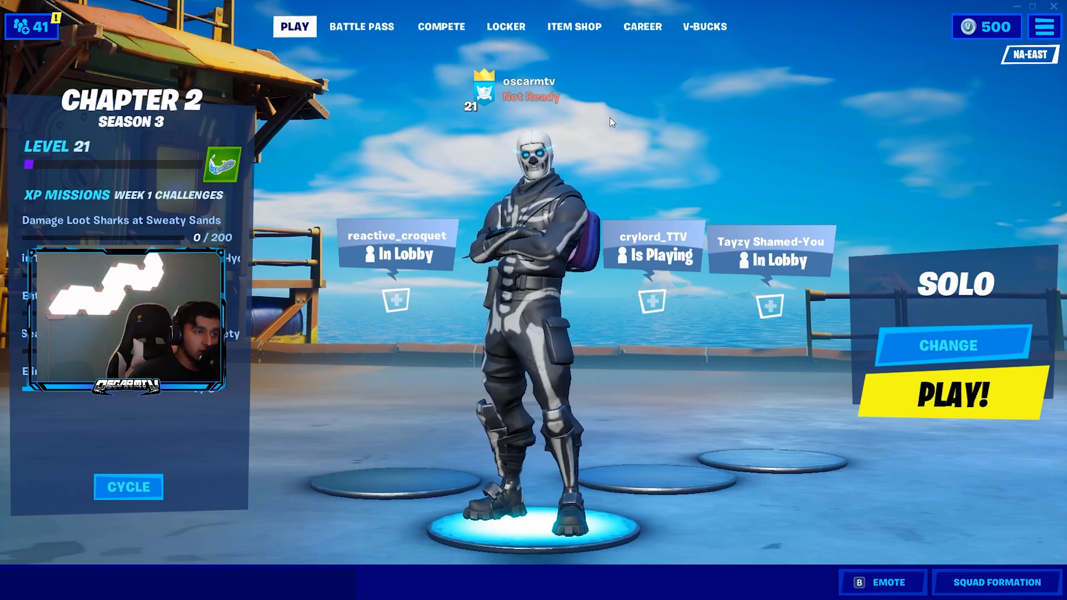
{"action": "left_click", "coordinate": [441, 27]}
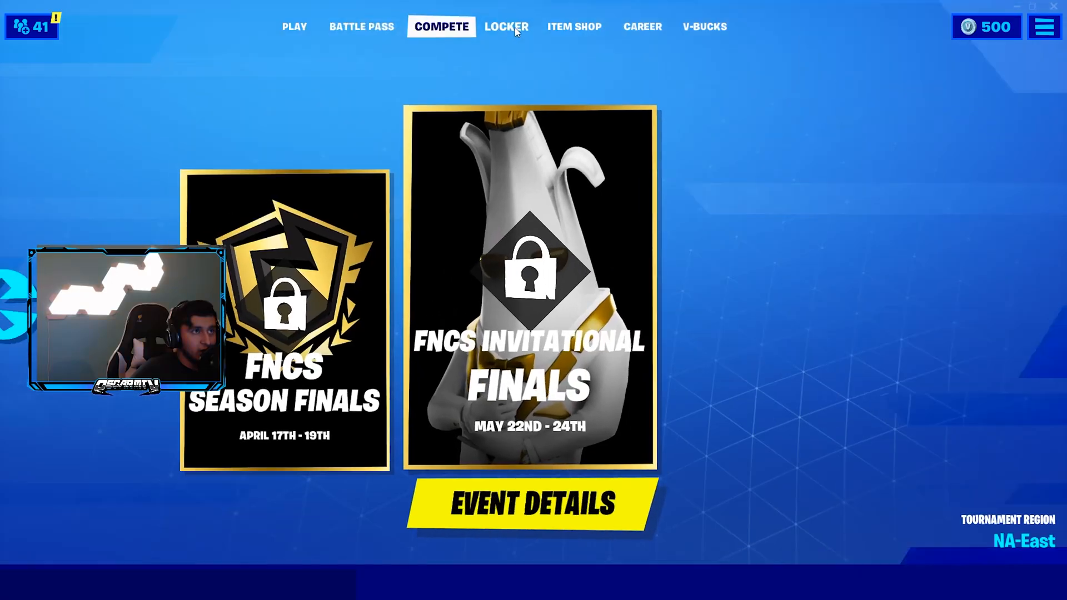
{"action": "left_click", "coordinate": [704, 27]}
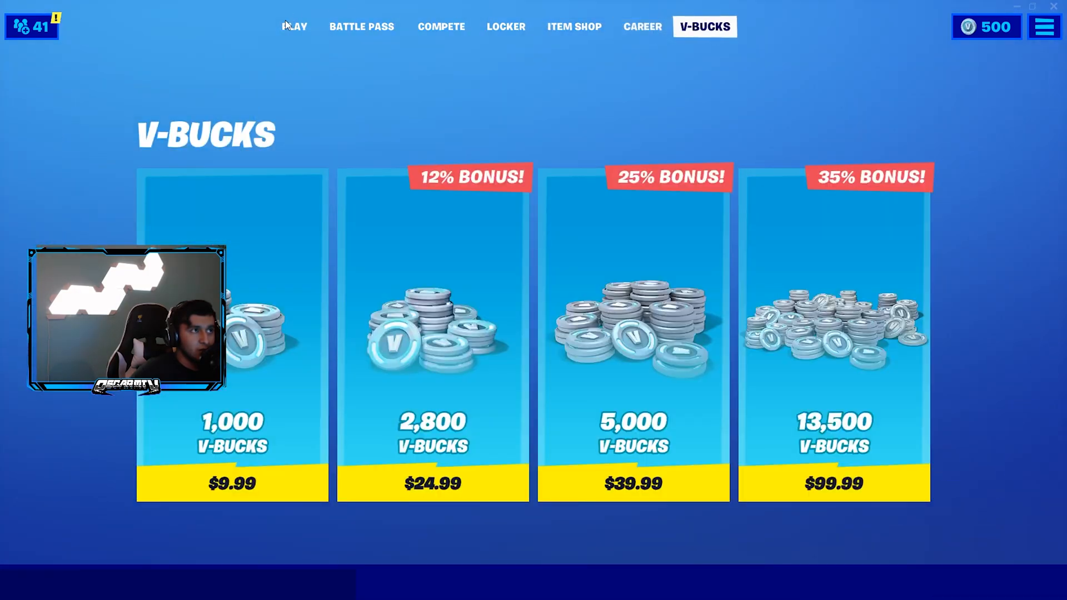
{"action": "left_click", "coordinate": [294, 27]}
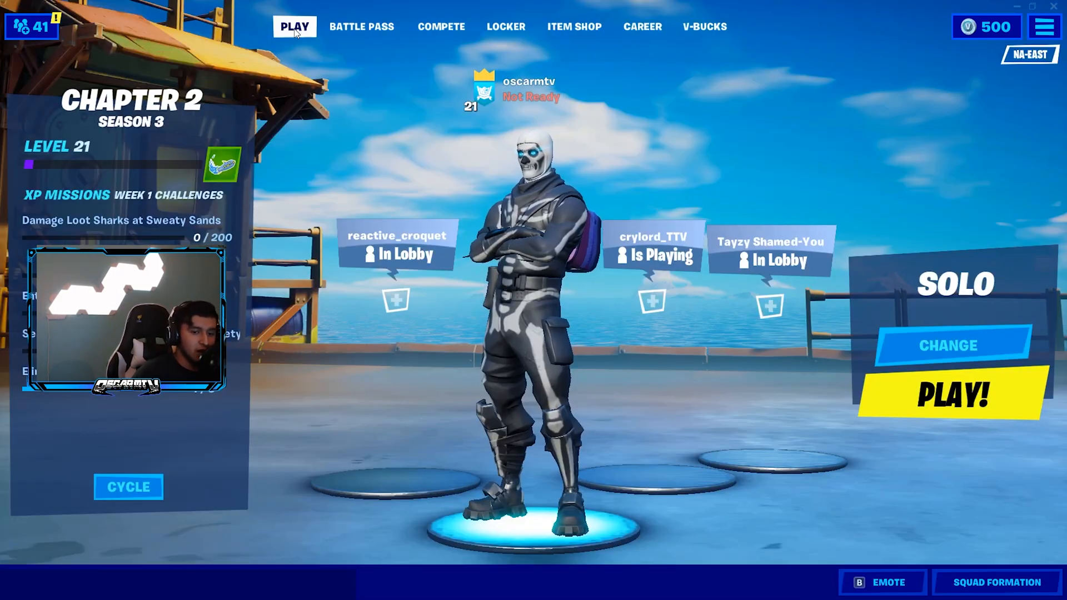